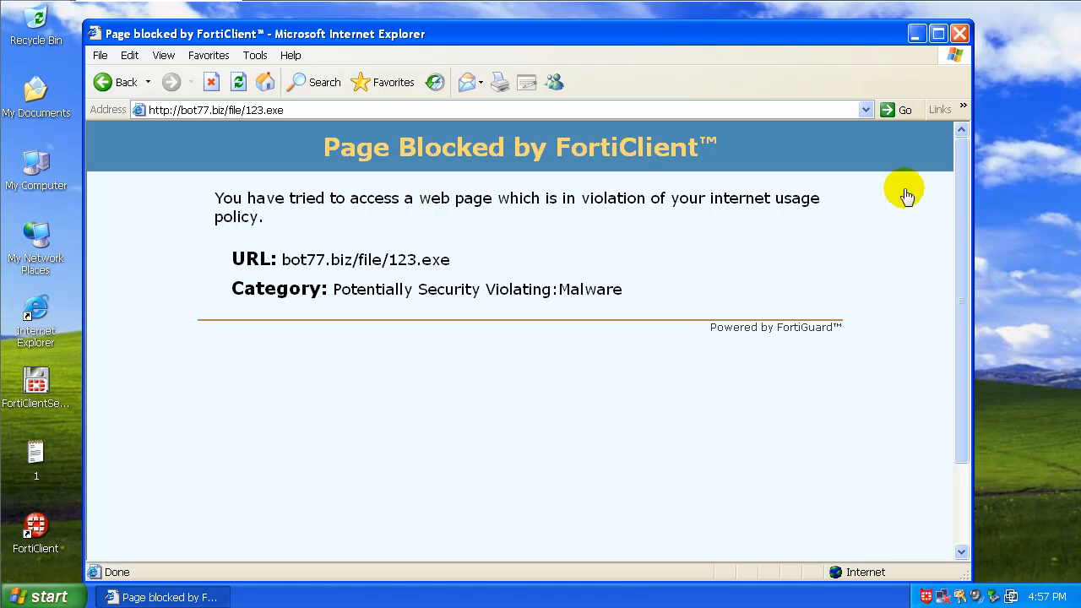
mouse_move(905, 162)
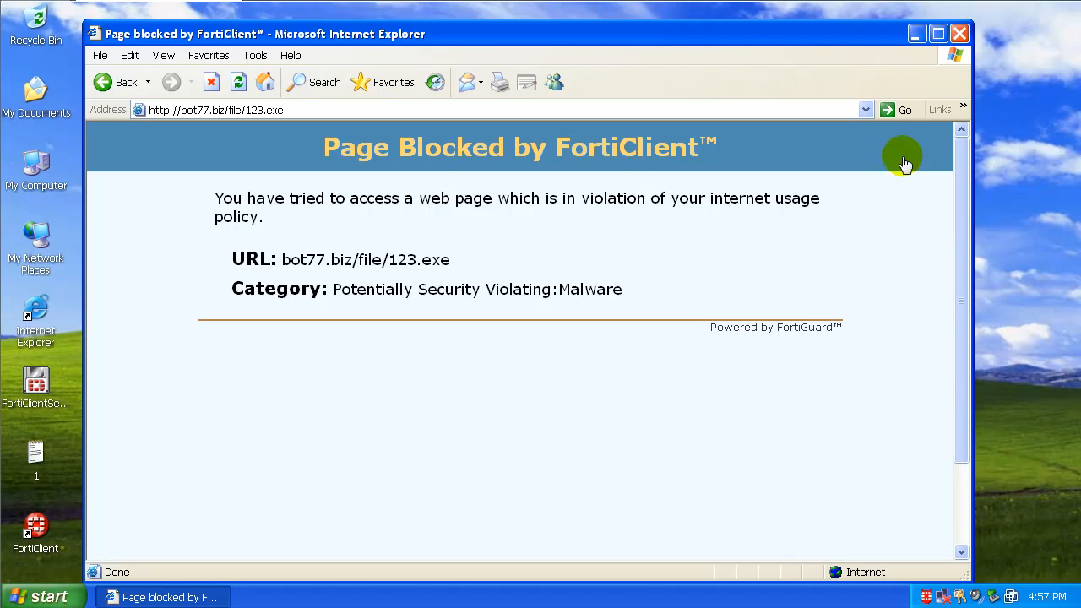
mouse_move(904, 93)
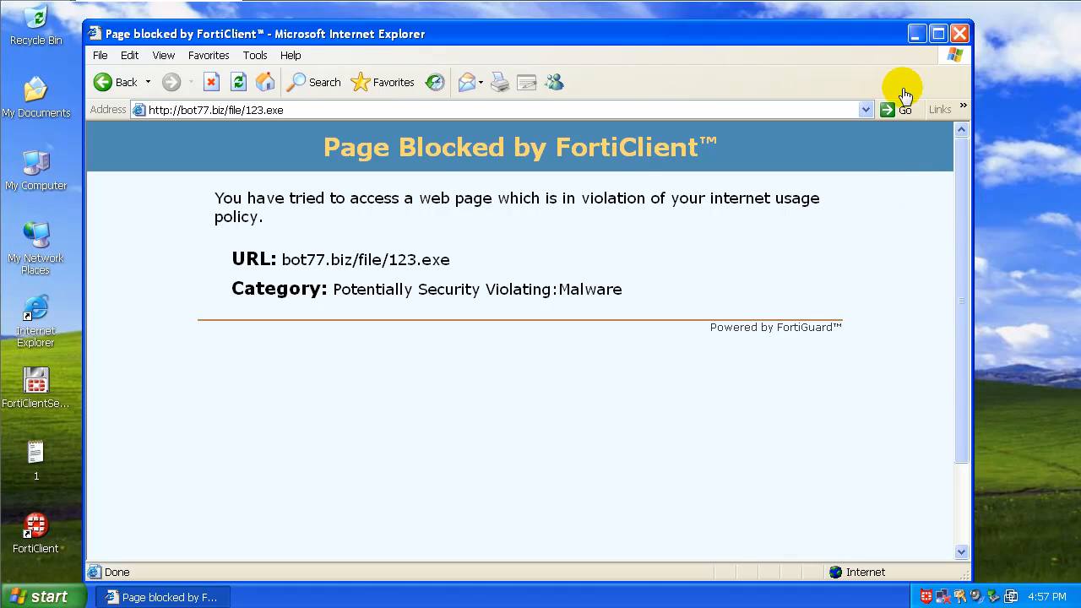
mouse_move(959, 34)
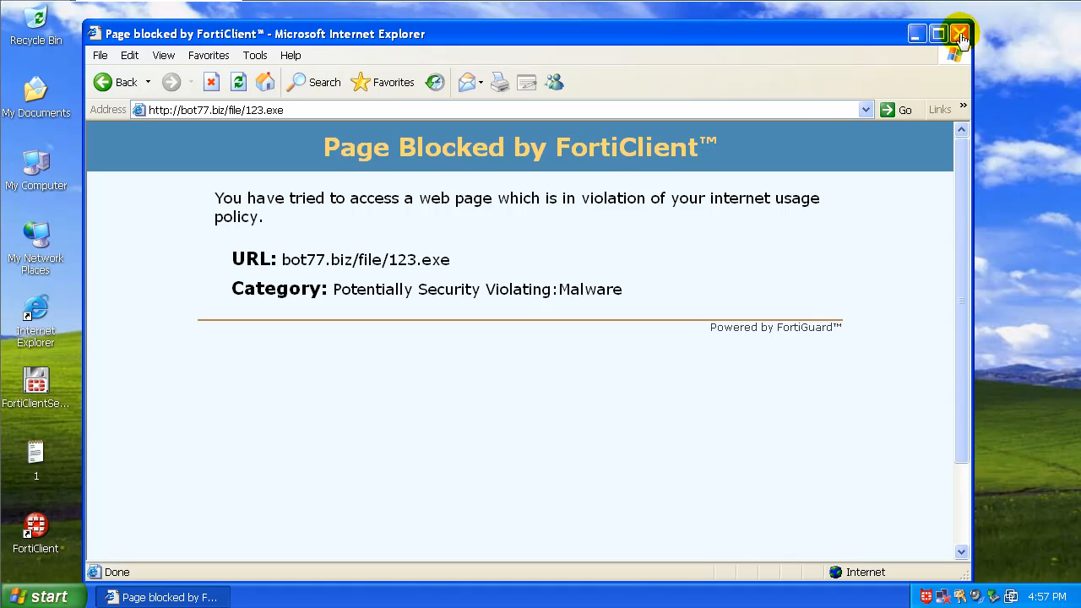
- Close the Internet Explorer window showing FortiClient's blocked-page warning
click(959, 34)
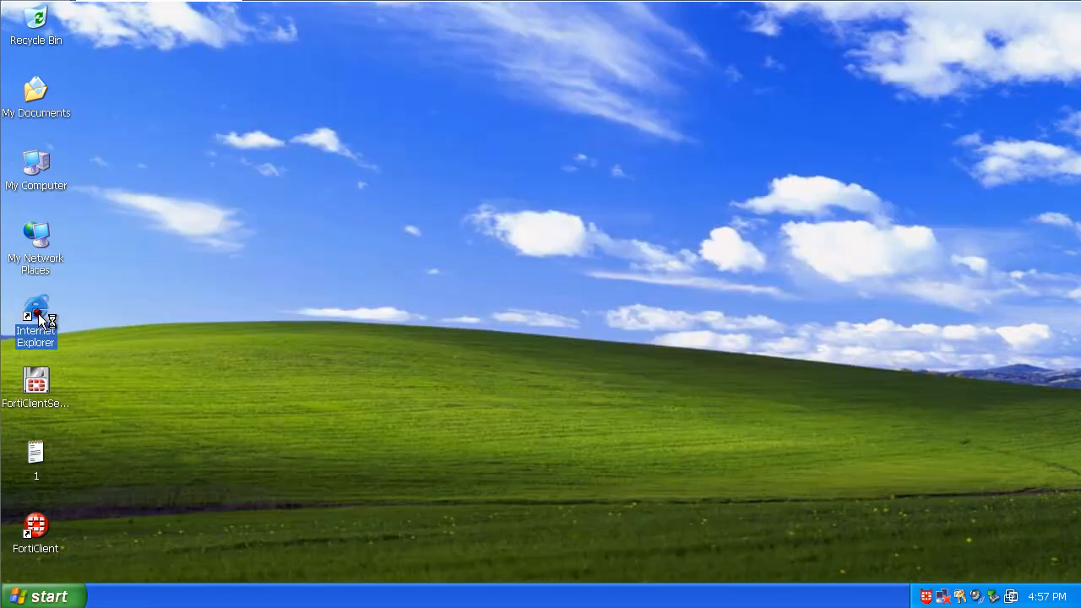
- Launch Internet Explorer, go to google.com and search for 'free antivirus' via the suggestion
double_click(36, 321)
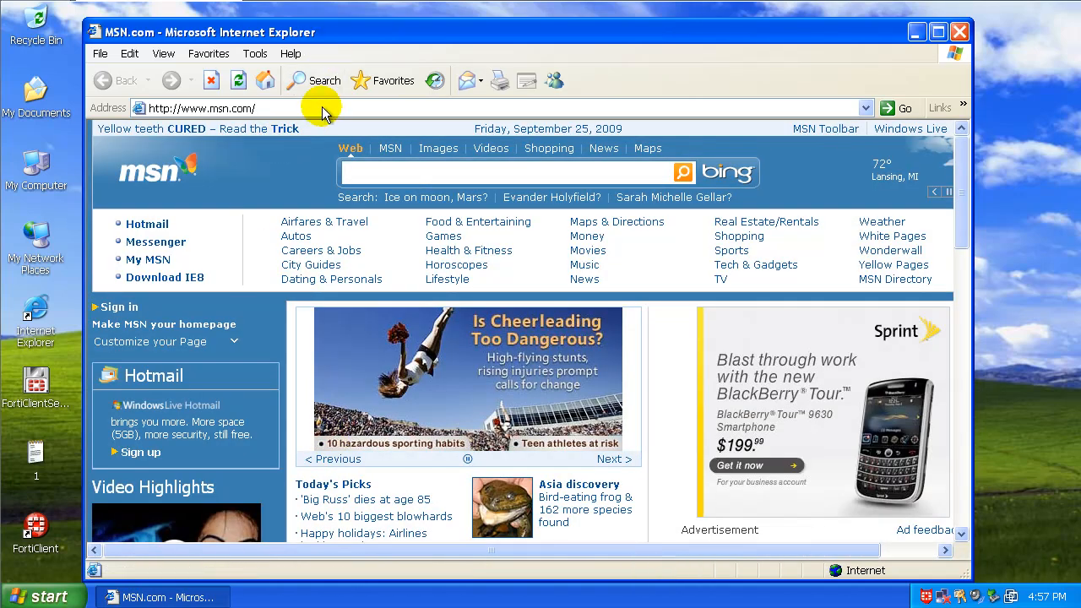
click(203, 108)
text(google)
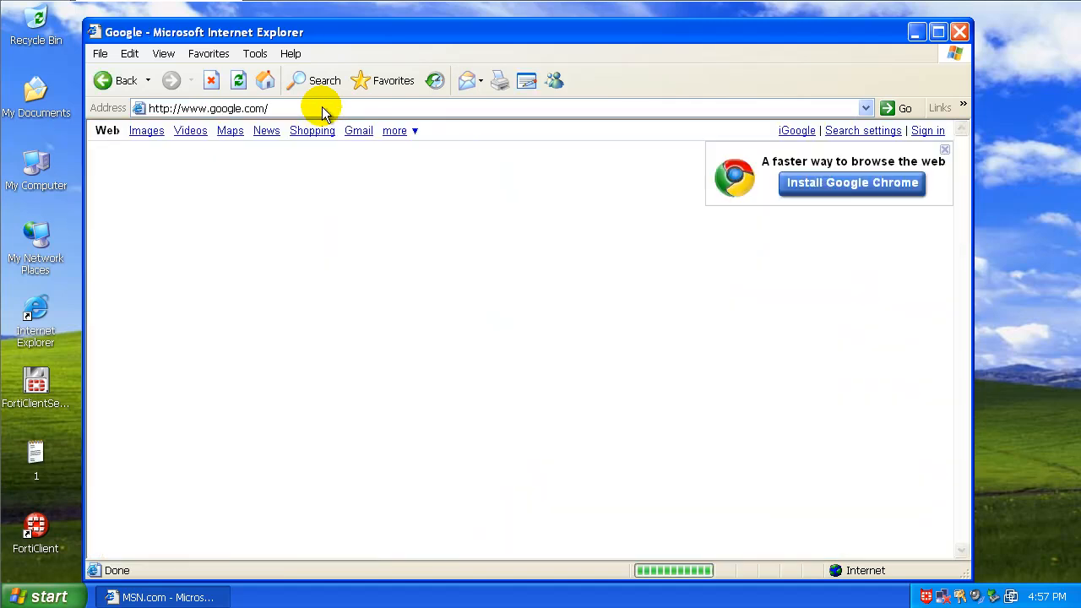
text(free a)
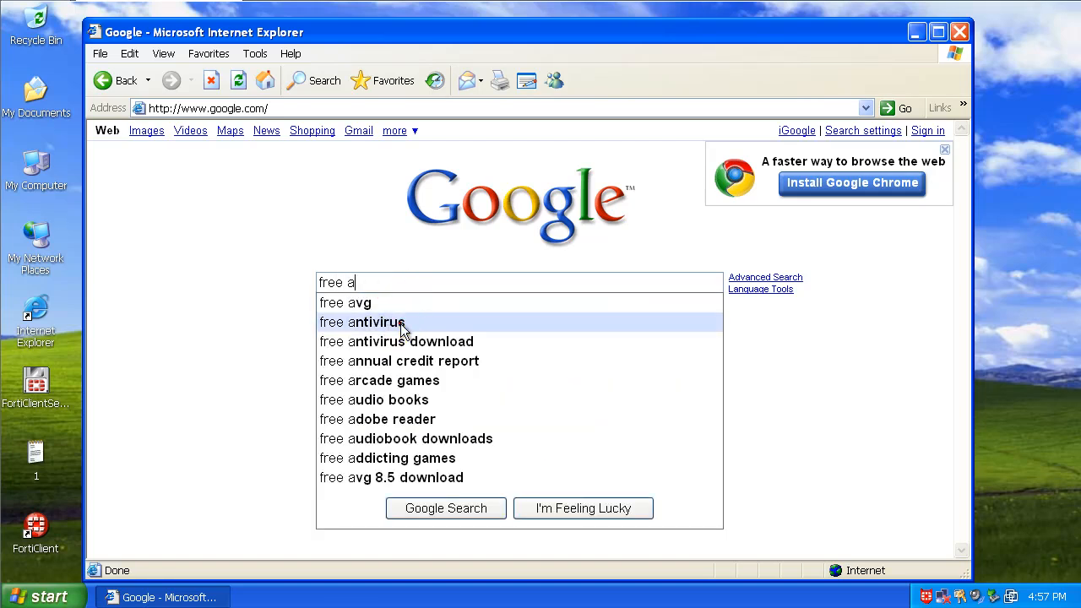
click(378, 321)
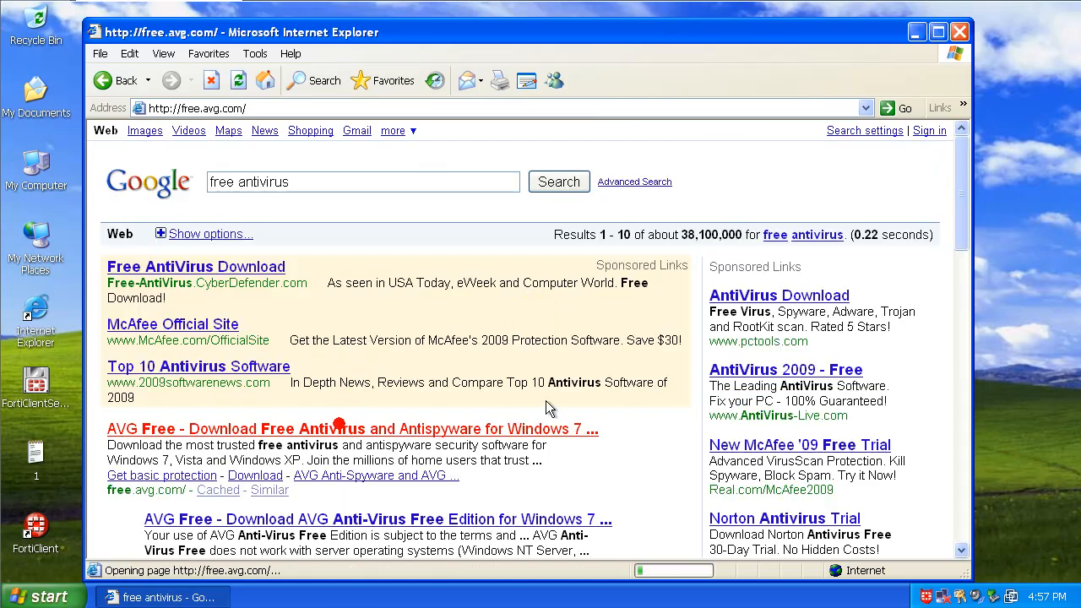
click(125, 81)
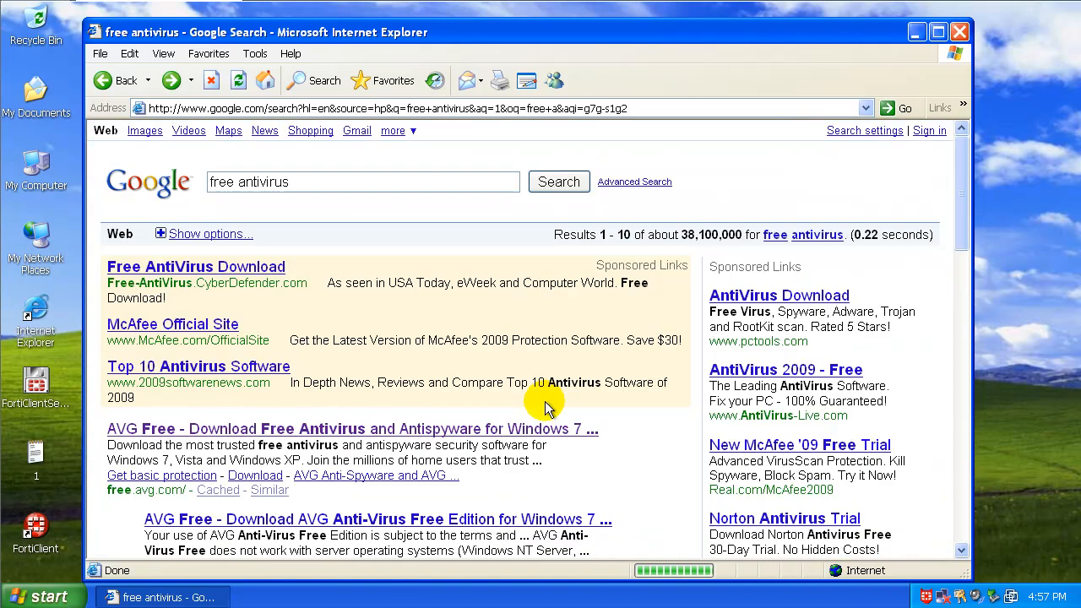
scroll(down, 3)
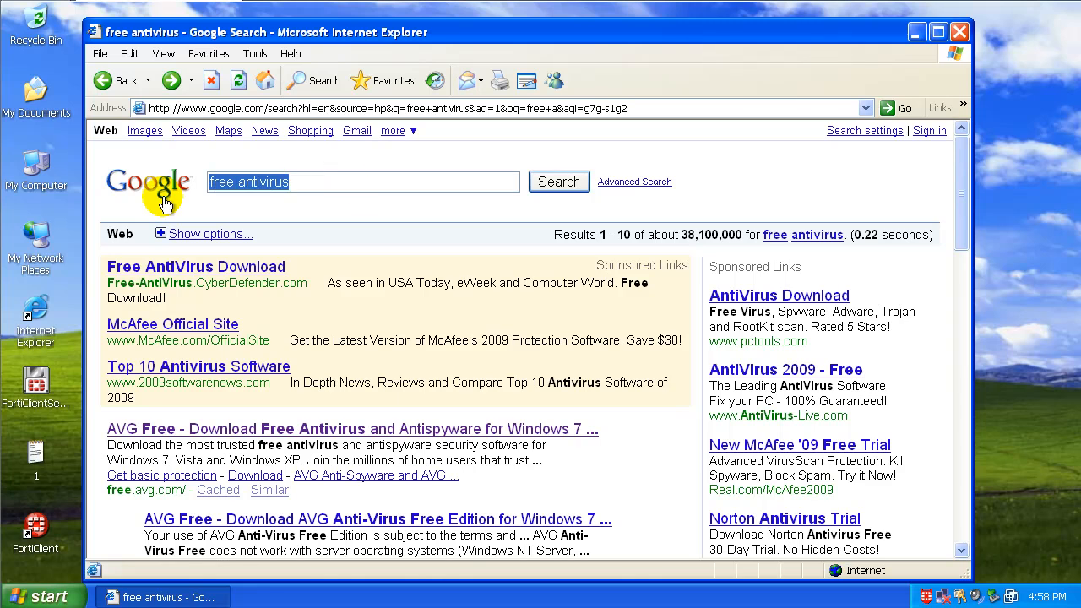
- Search Google for 'malwarebytes' and open the malwarebytes.org website
text(malware)
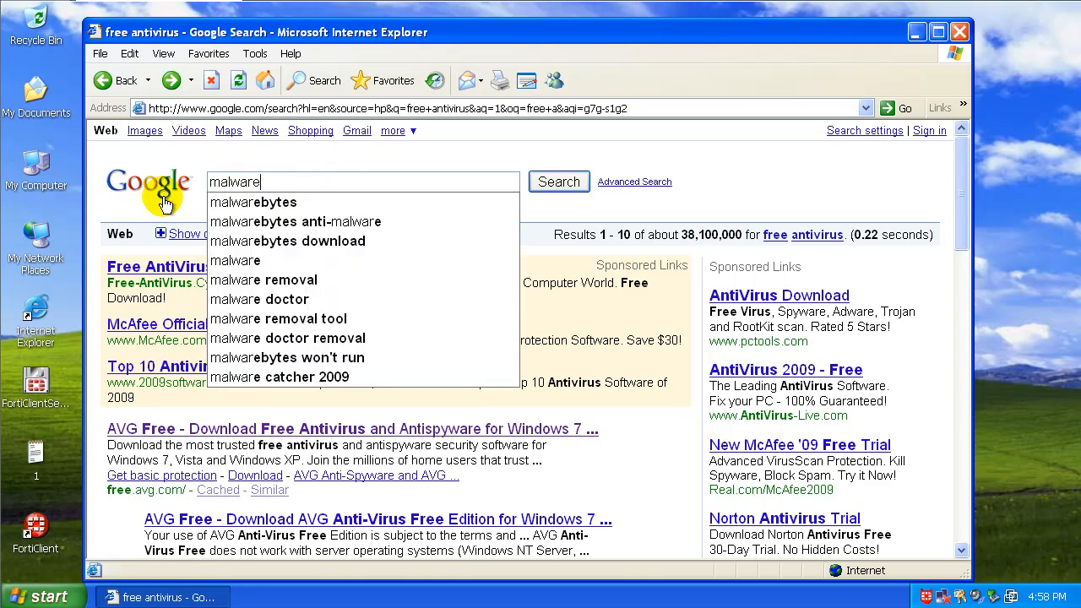
click(253, 203)
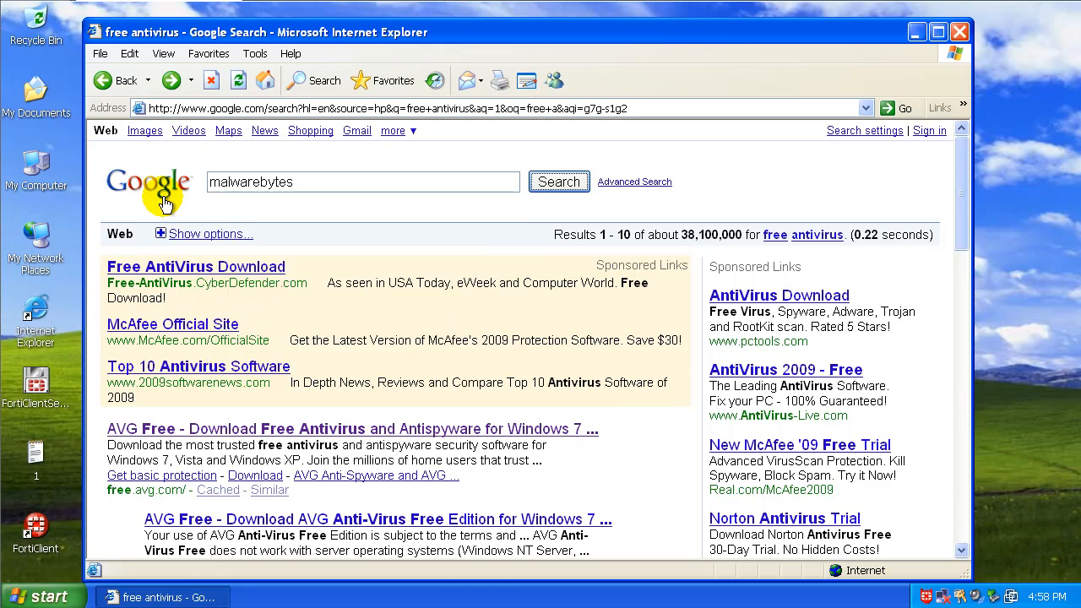
mouse_move(520, 174)
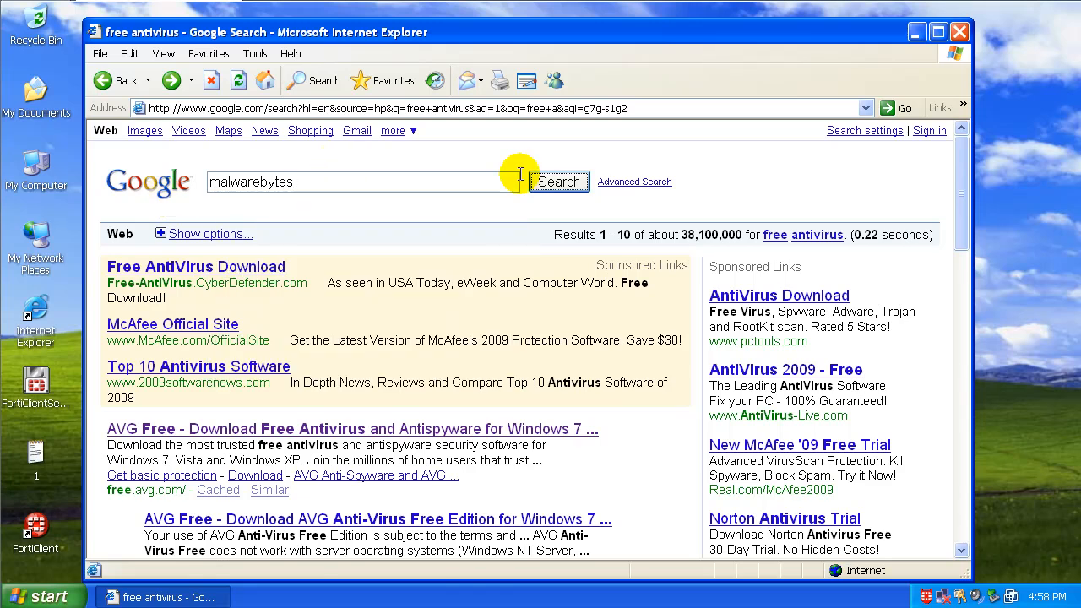
click(557, 182)
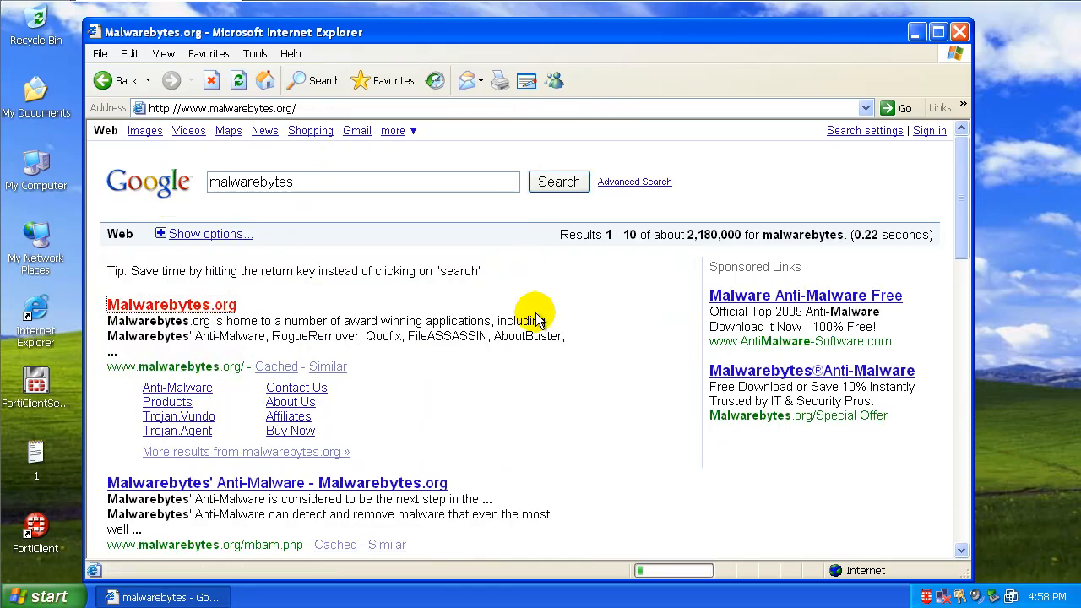
click(172, 305)
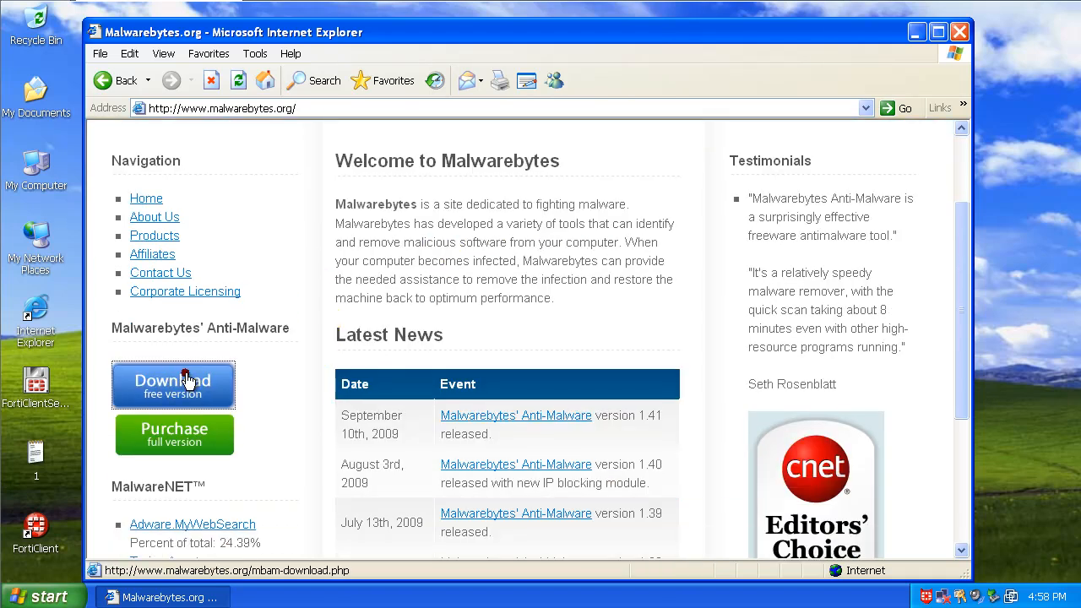
- Start the free Anti-Malware 1.41 download from a MajorGeeks mirror, allowing the blocked file
click(172, 385)
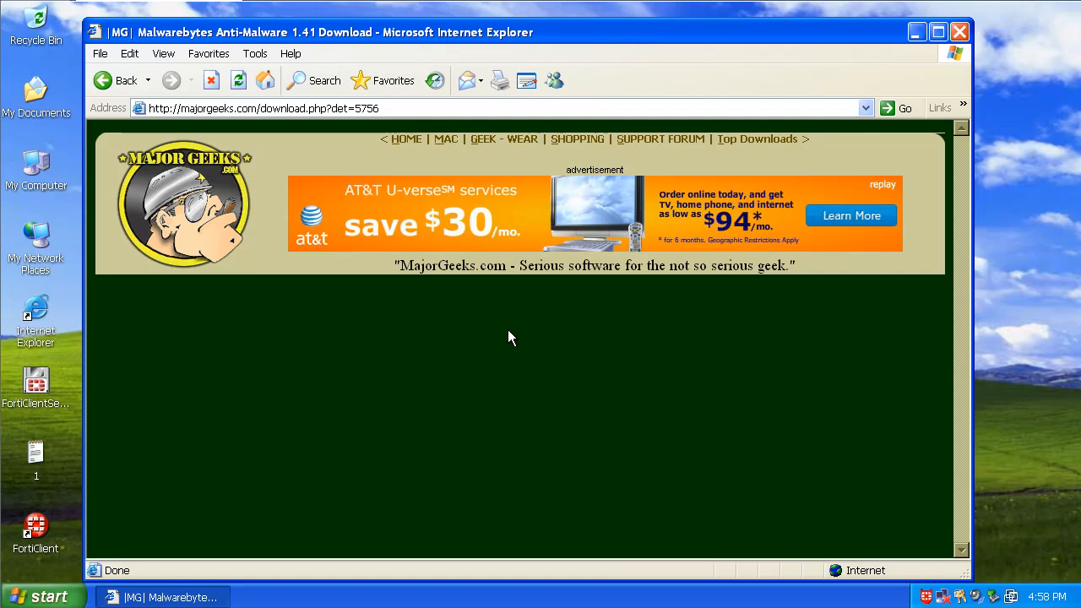
scroll(down, 3)
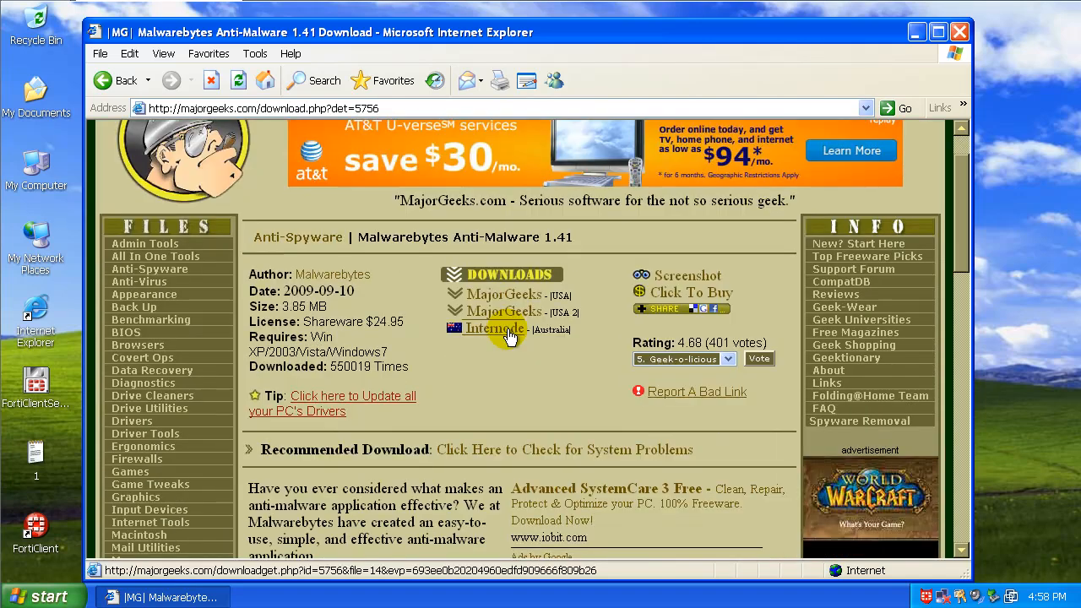
click(493, 328)
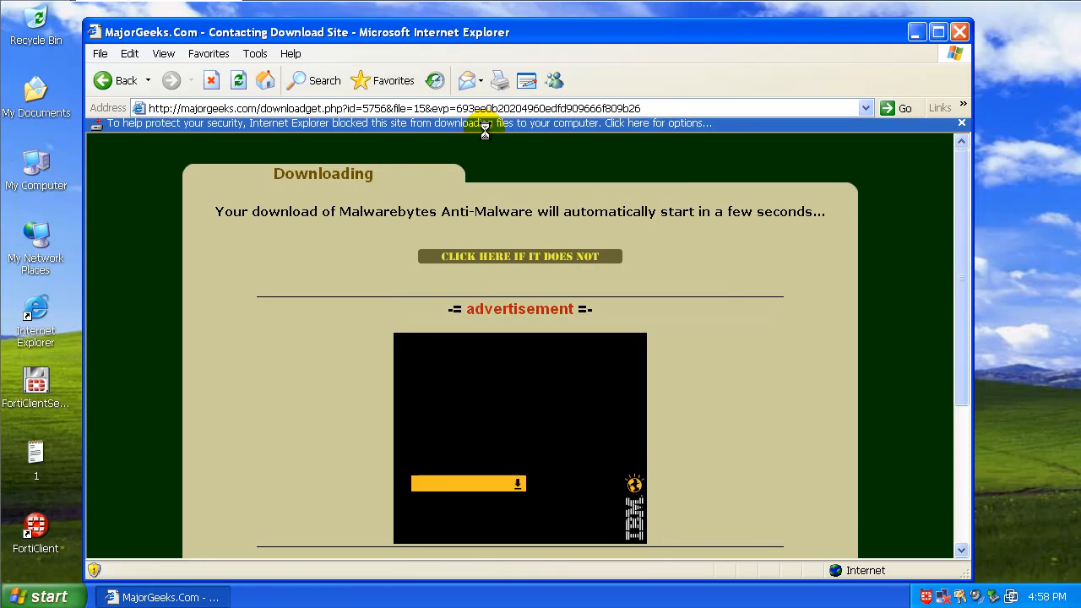
click(486, 123)
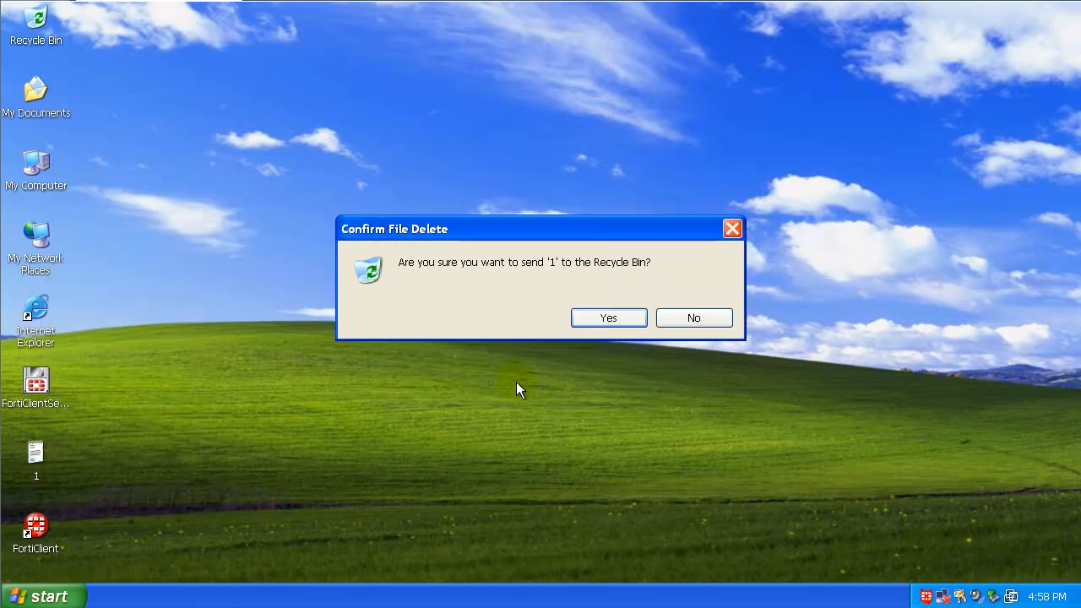
- Decline deleting file '1', accept the Malwarebytes license and continue until installation starts
click(609, 318)
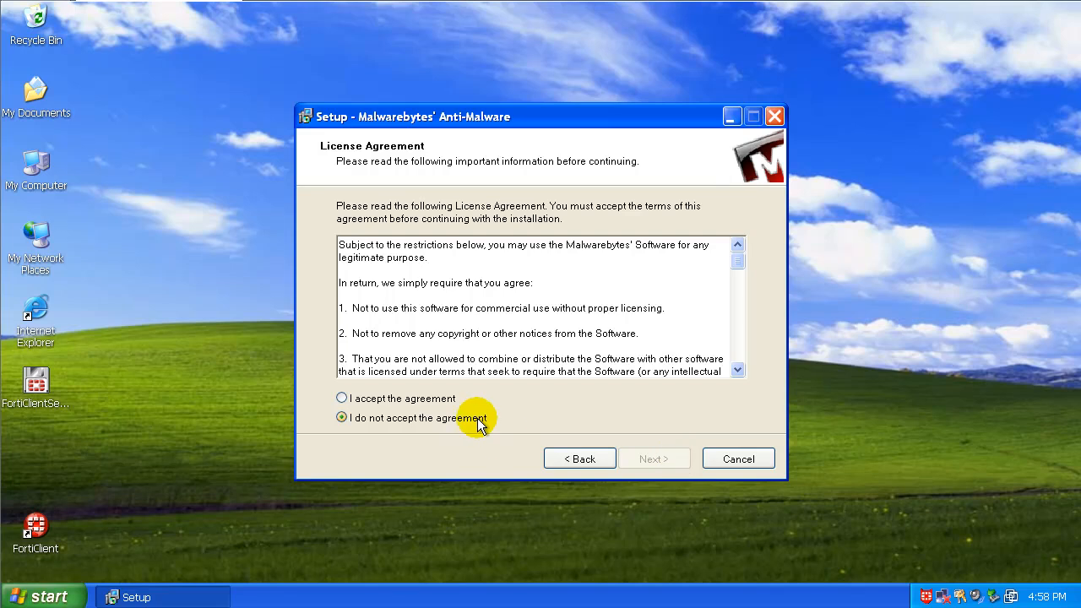
click(655, 460)
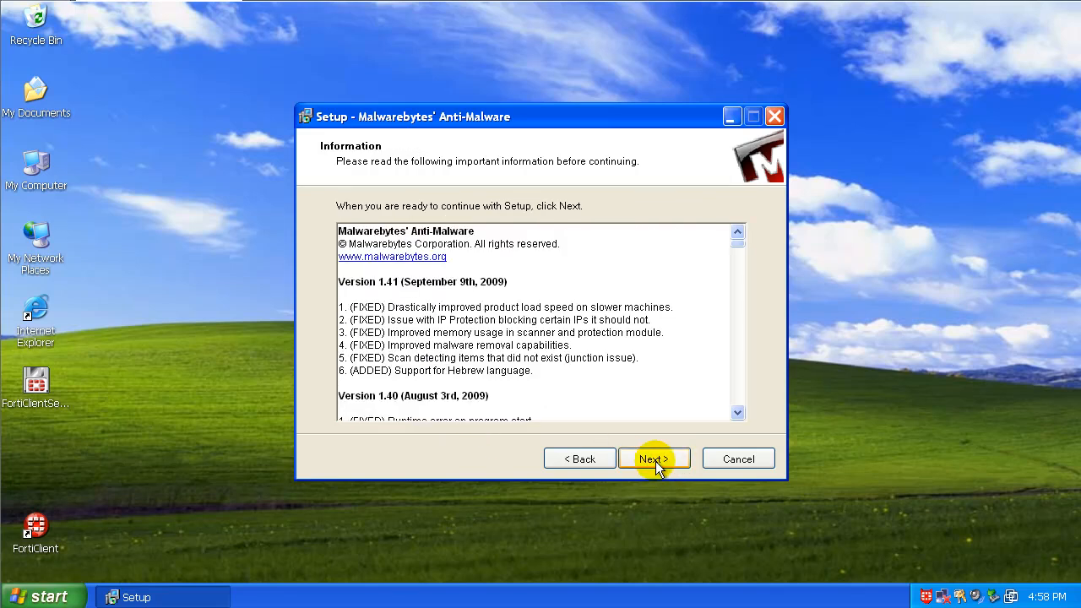
click(654, 460)
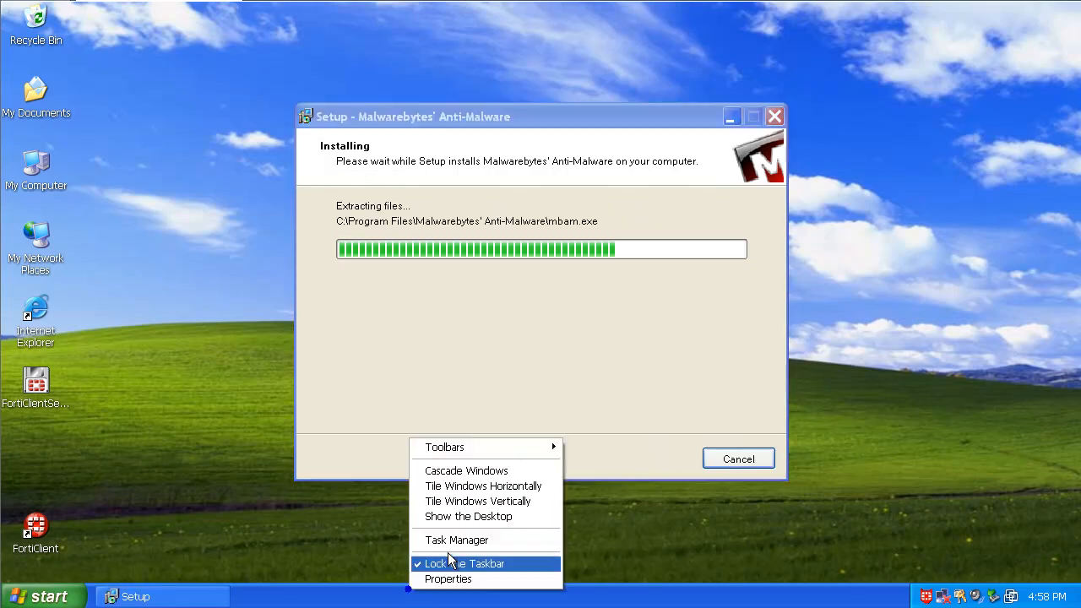
- Show all users' processes in Task Manager, allow Malwarebytes' startup registry change and finish setup
click(456, 540)
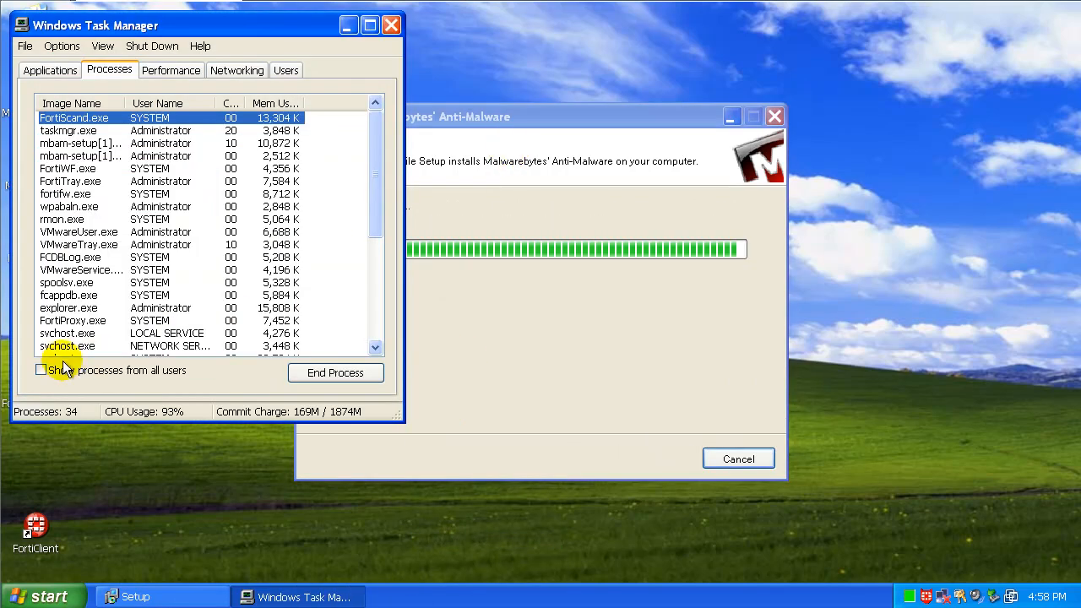
click(41, 370)
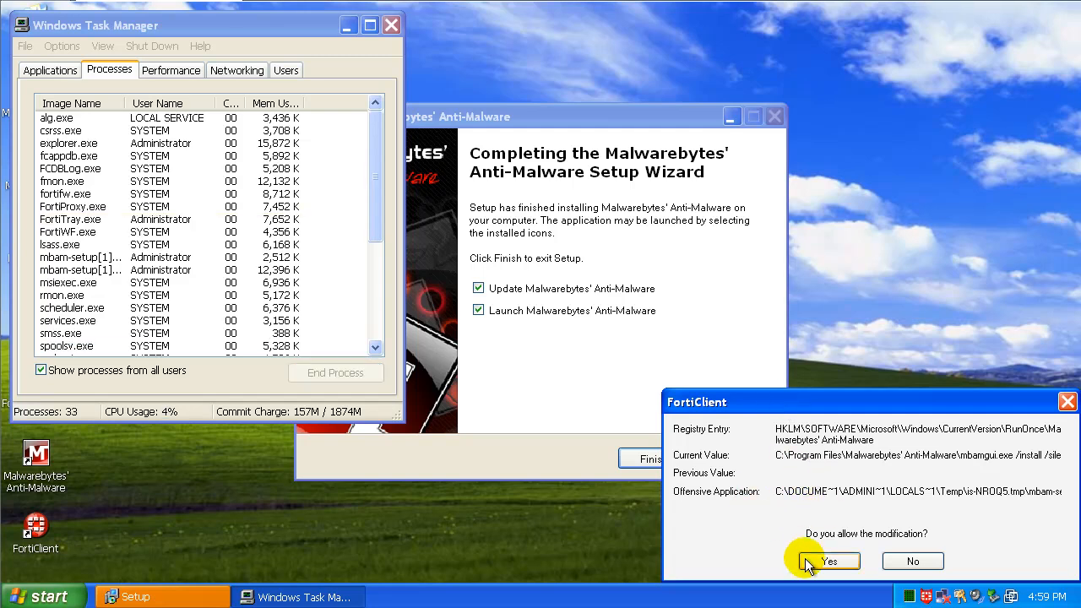
click(827, 561)
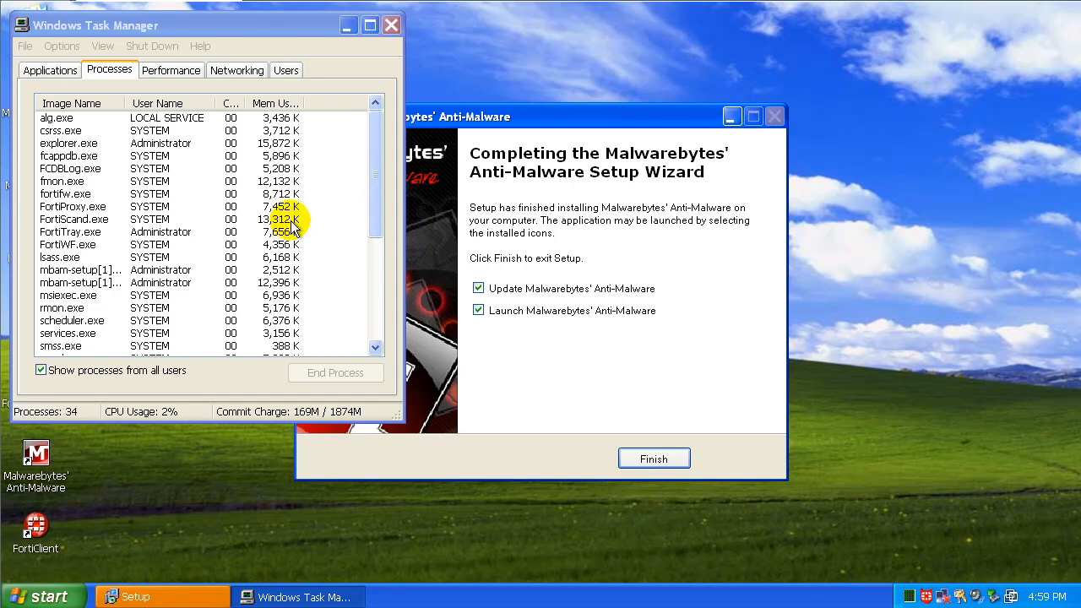
click(652, 458)
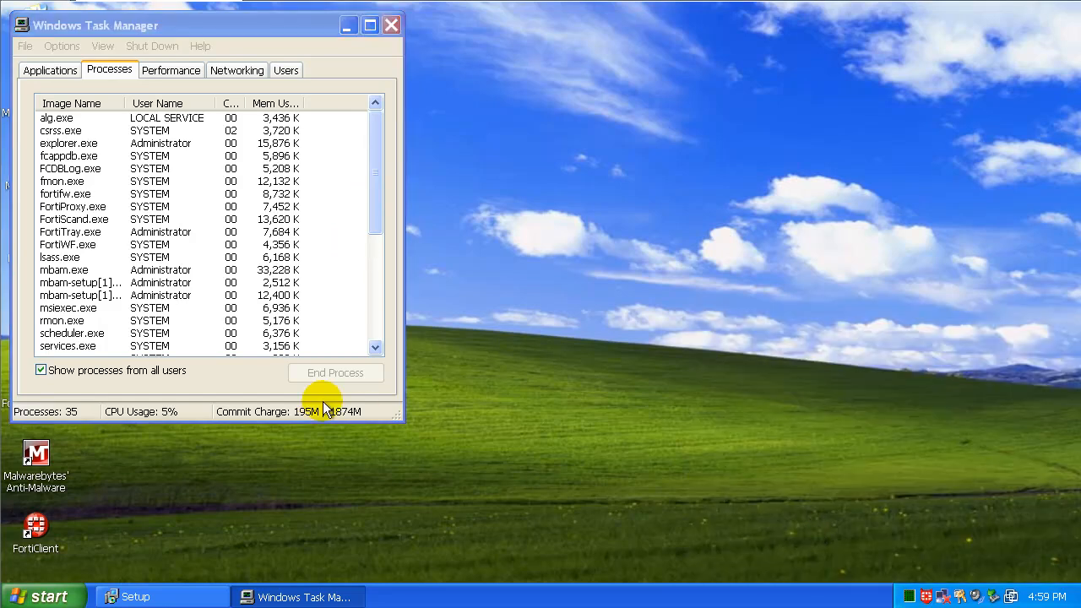
scroll(down, 3)
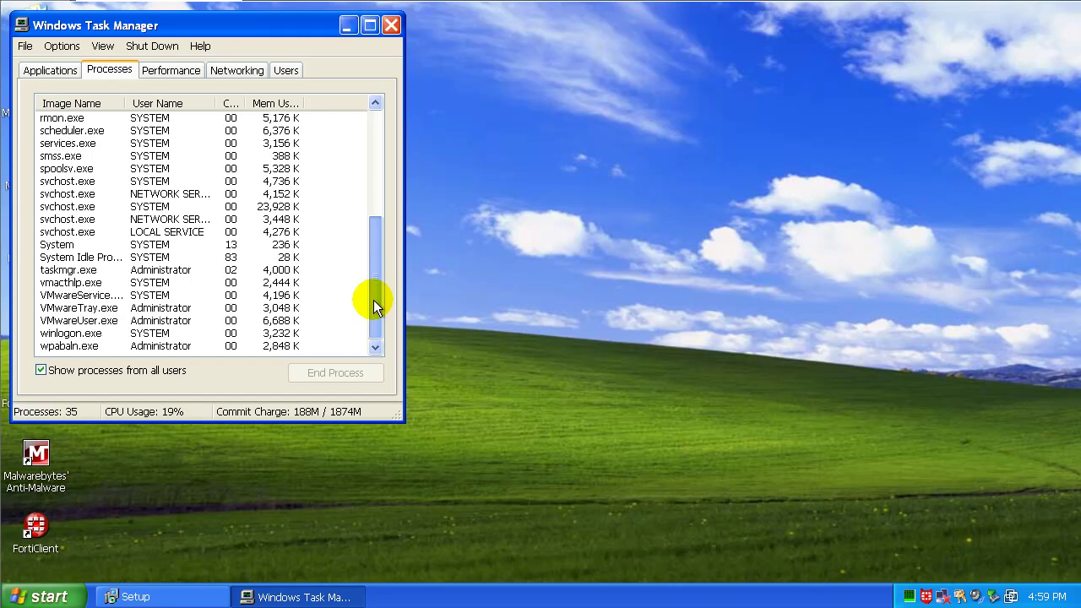
scroll(up, 3)
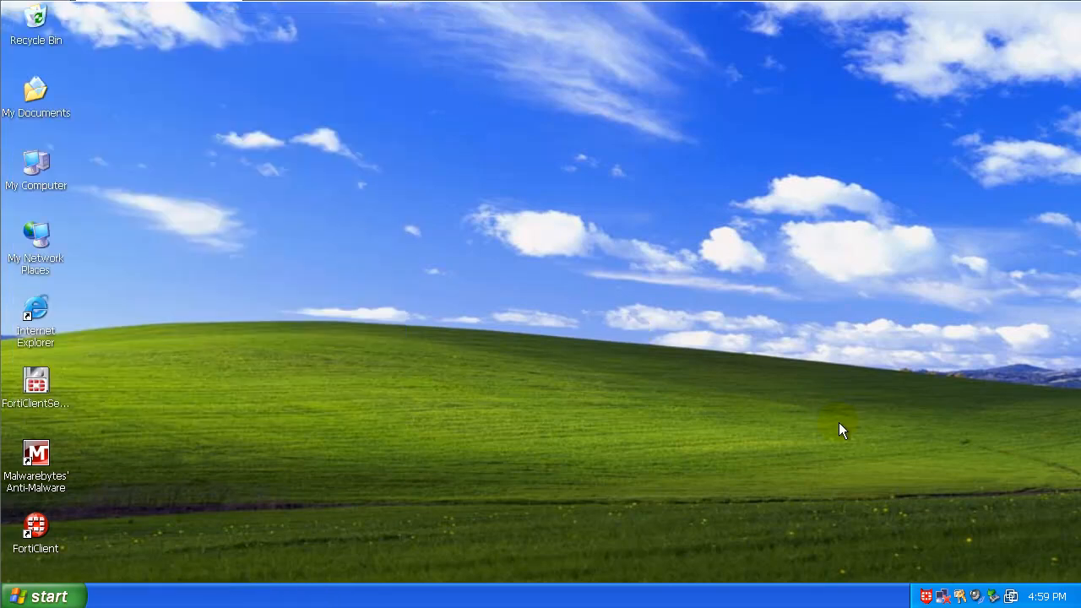
- Launch Malwarebytes, check for updates and confirm the latest database is installed
double_click(36, 453)
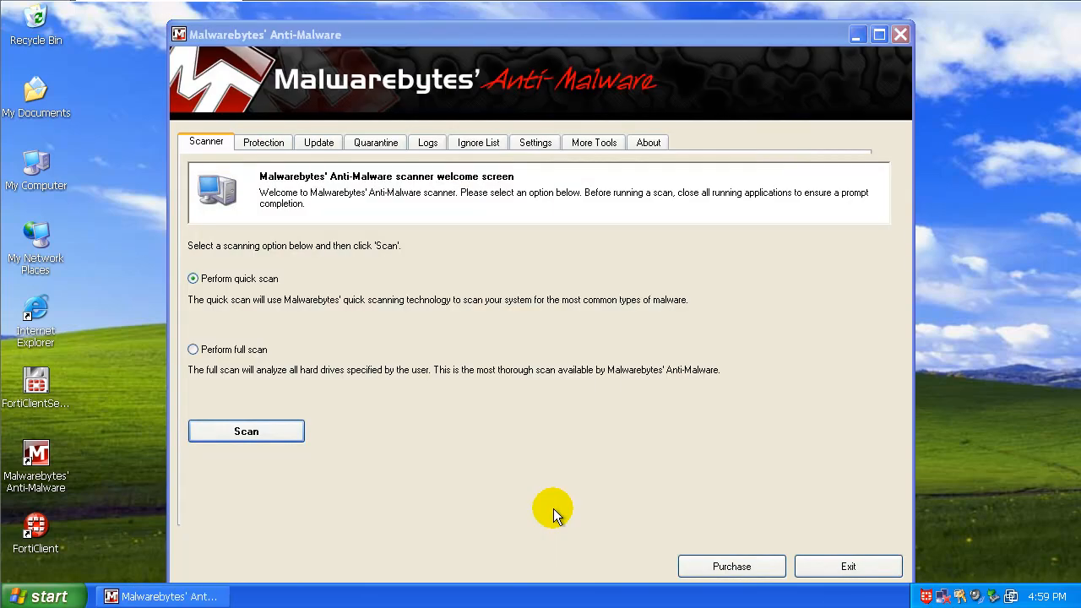
click(318, 142)
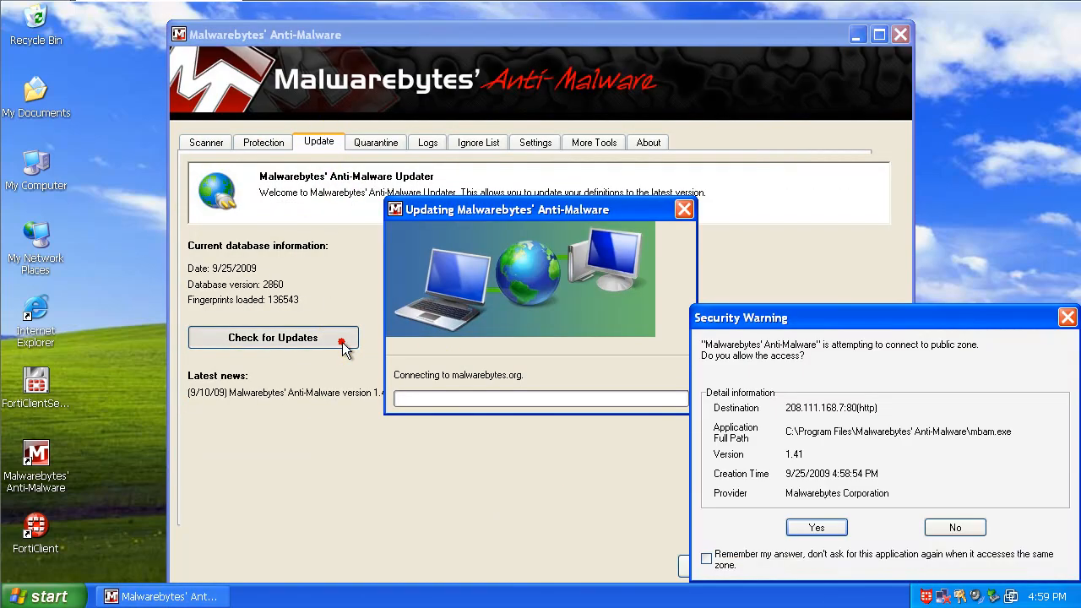
click(814, 527)
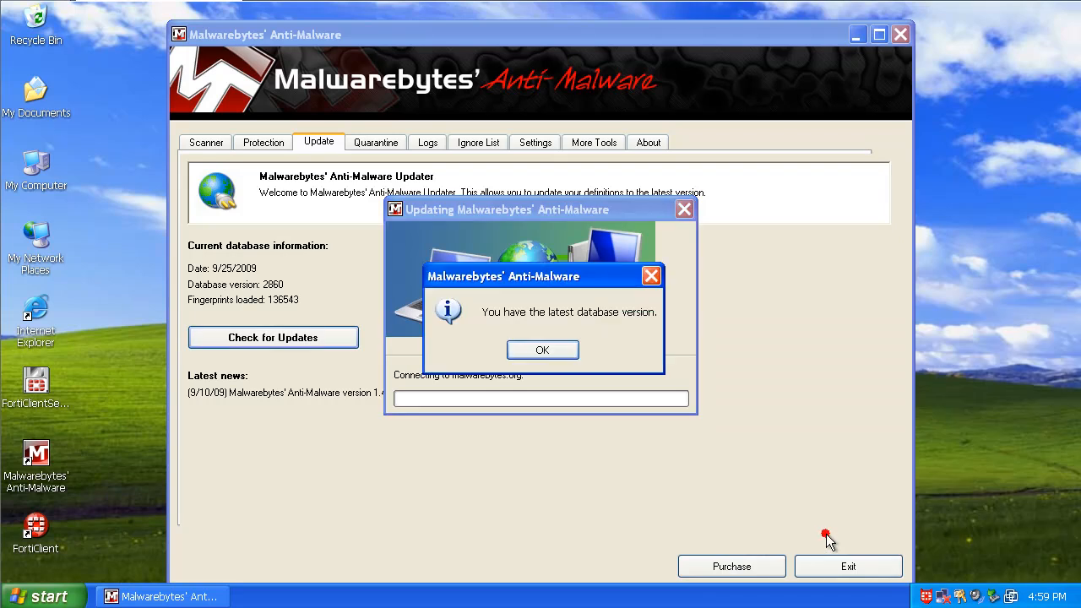
click(542, 350)
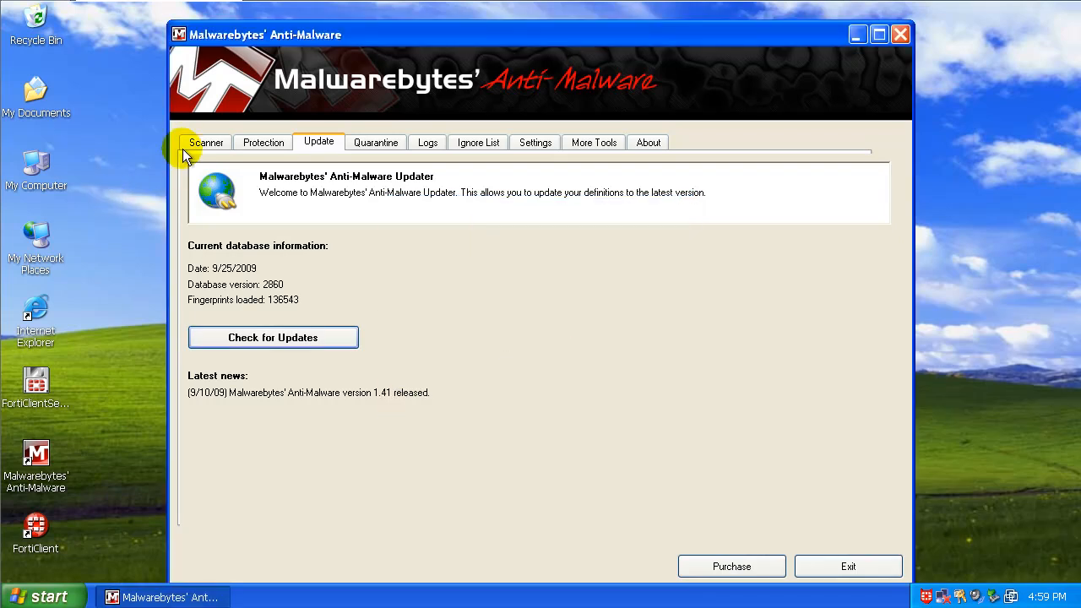
- Run a Quick Scan finding no infections among 82,376 objects, then close the log and Malwarebytes
click(206, 142)
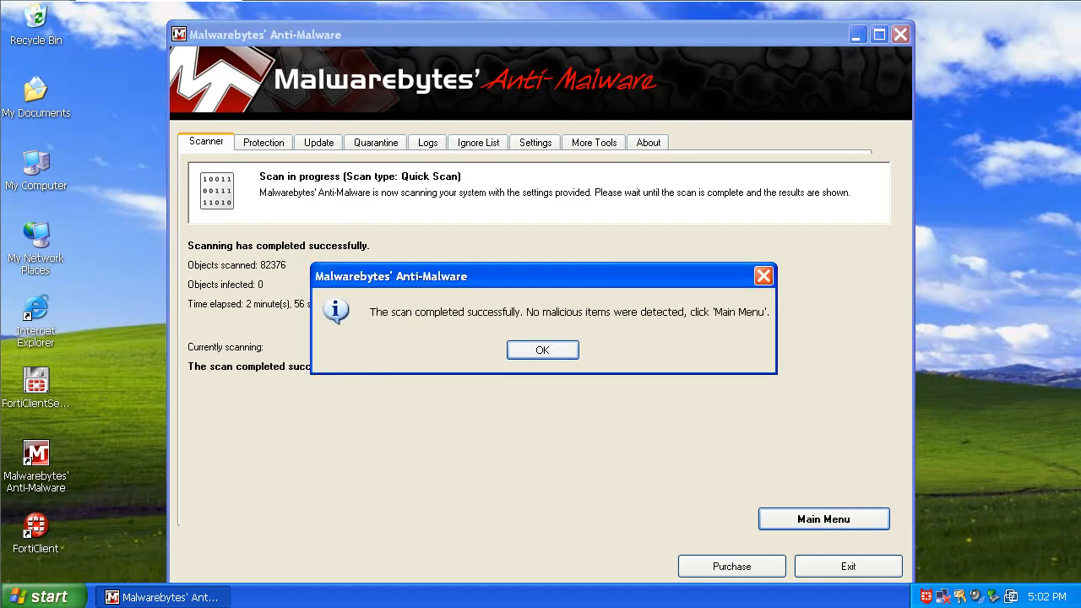
mouse_move(757, 369)
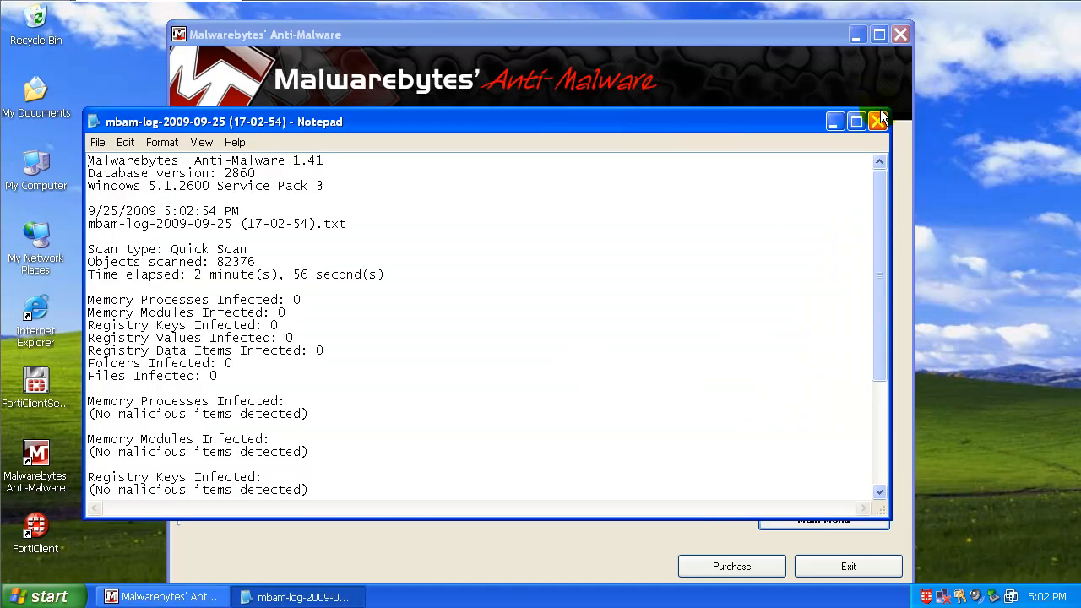
click(879, 121)
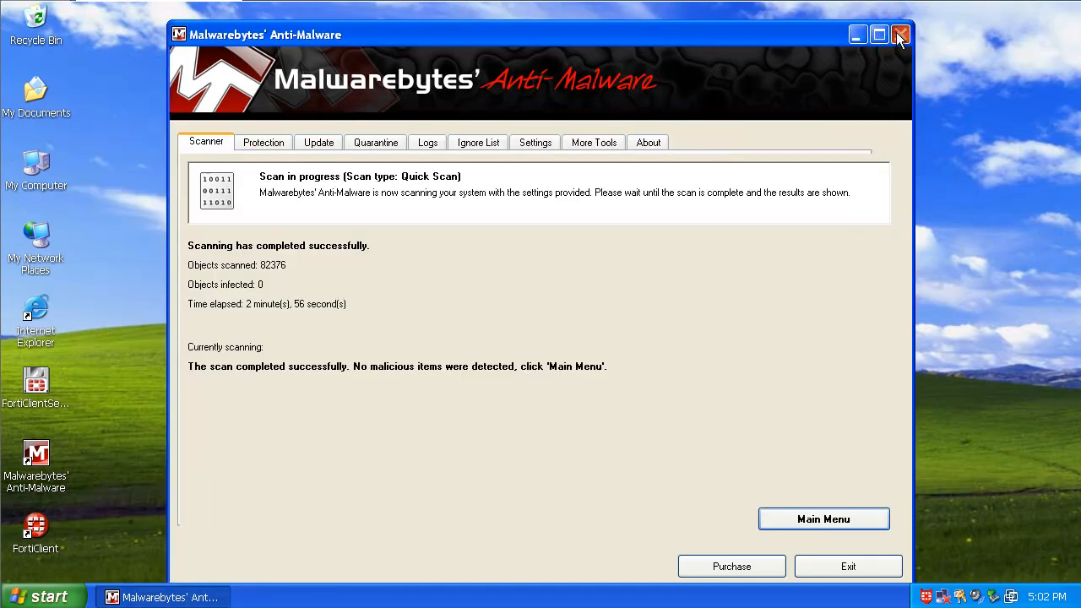
click(899, 34)
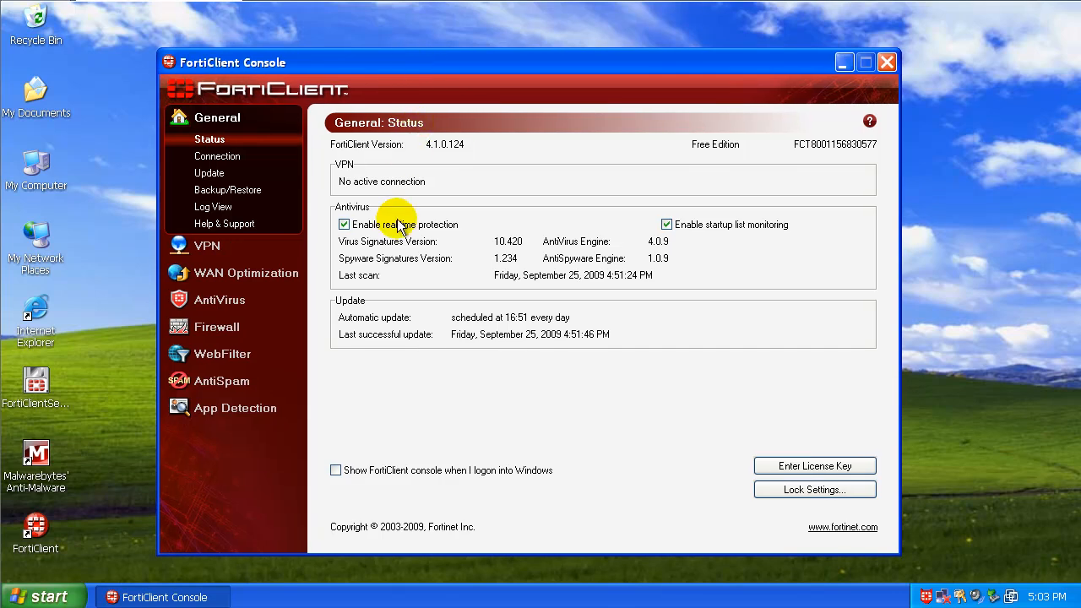
mouse_move(233, 165)
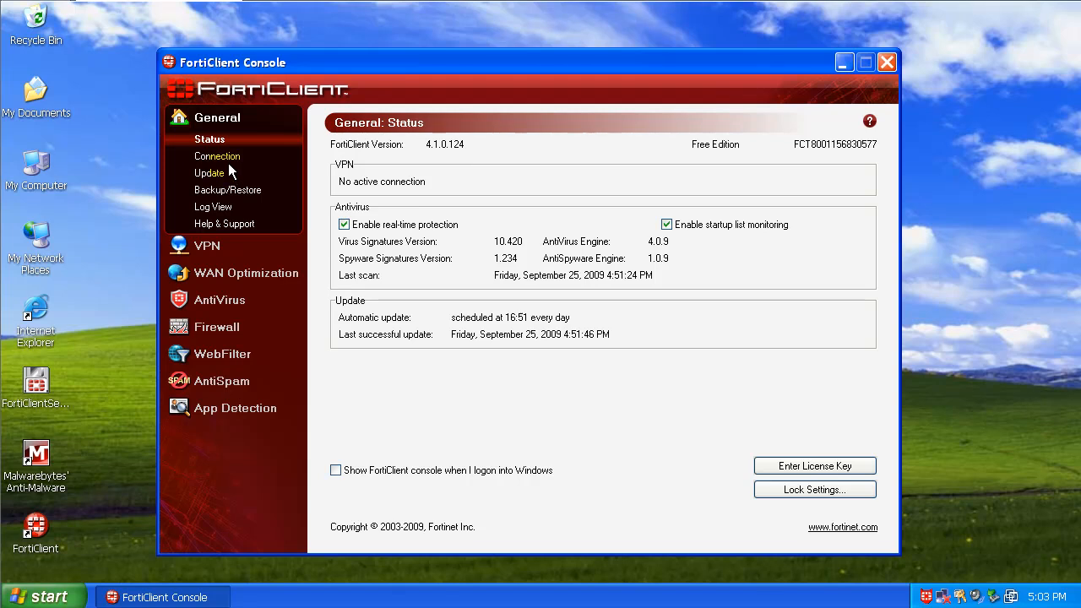
- Review the Connection, Update, Backup/Restore and Help & Support pages under General
click(216, 156)
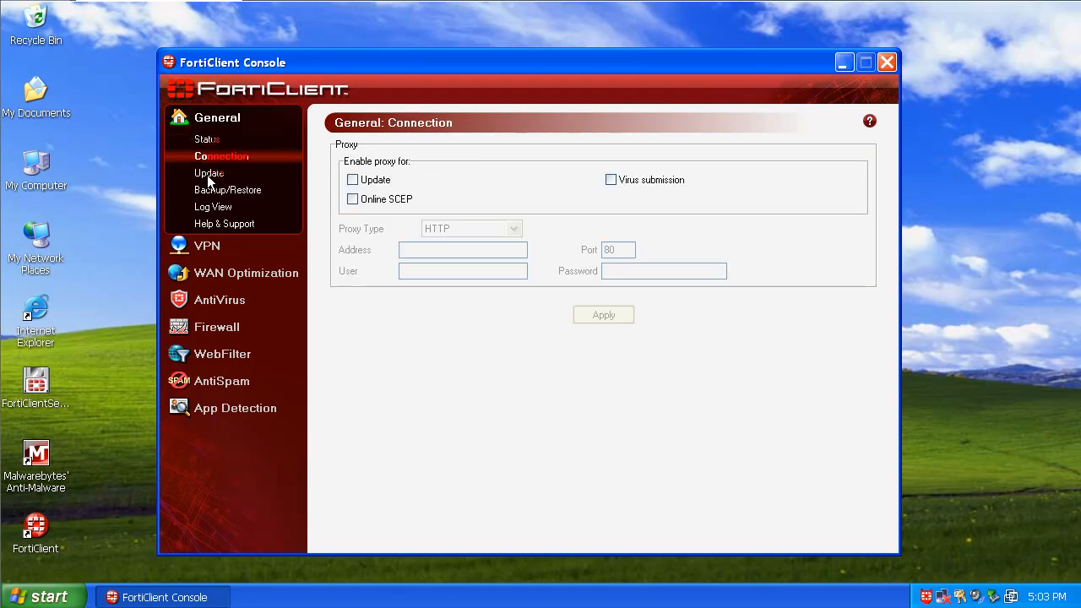
click(209, 172)
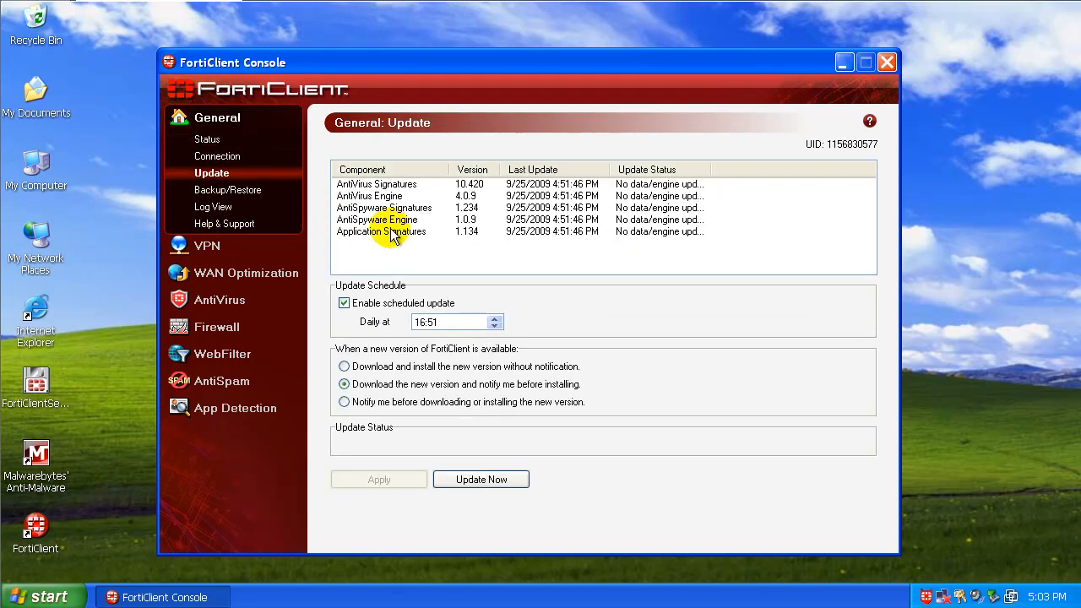
click(234, 190)
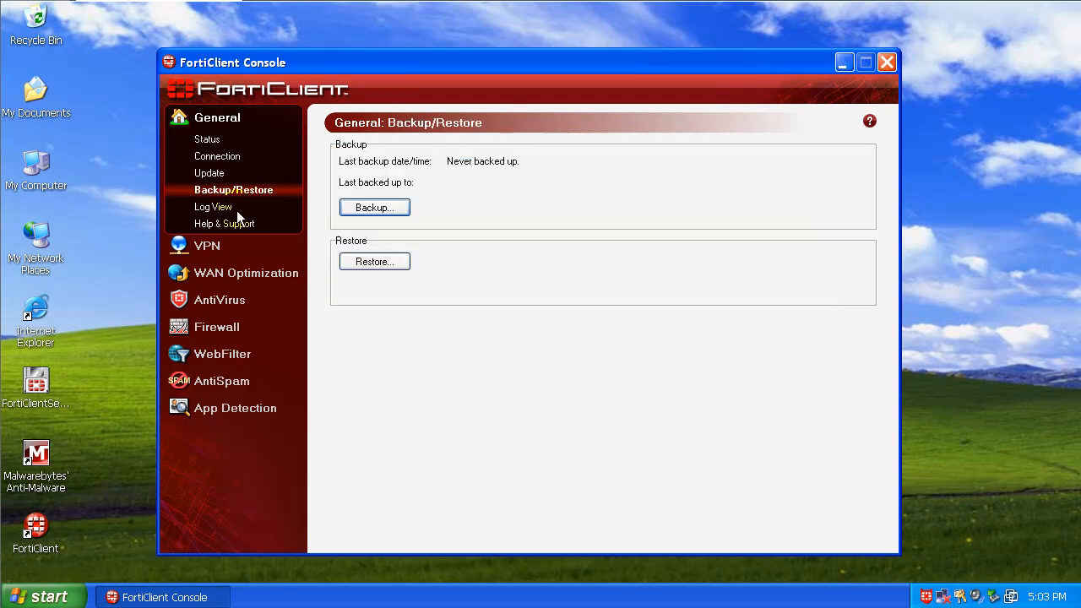
click(230, 223)
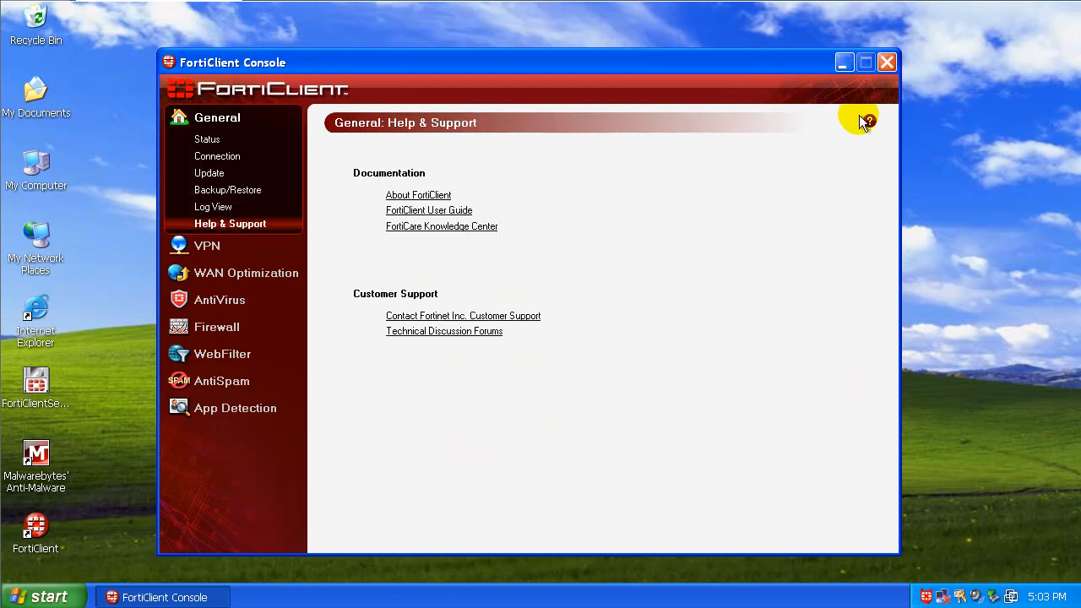
- View and close the FortiClient help documentation, then bring up the tray icon menu
click(869, 120)
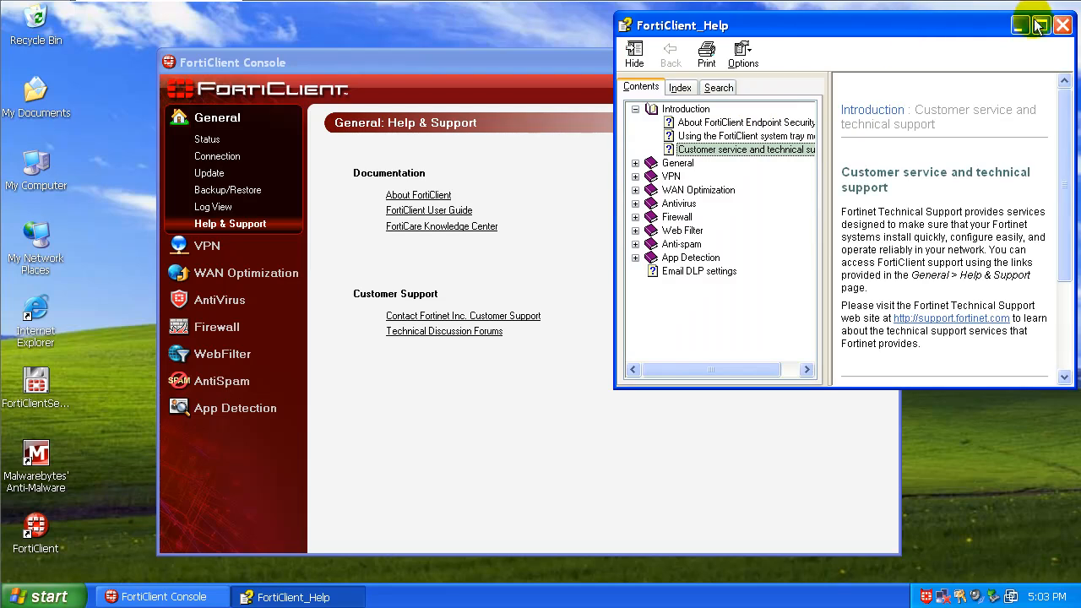
click(1062, 26)
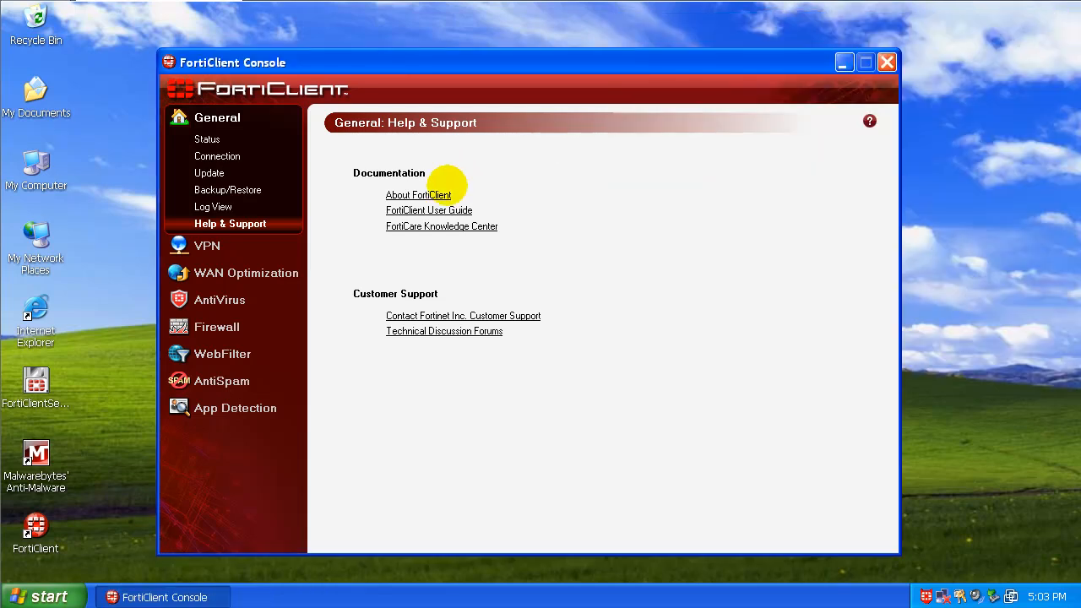
right_click(926, 597)
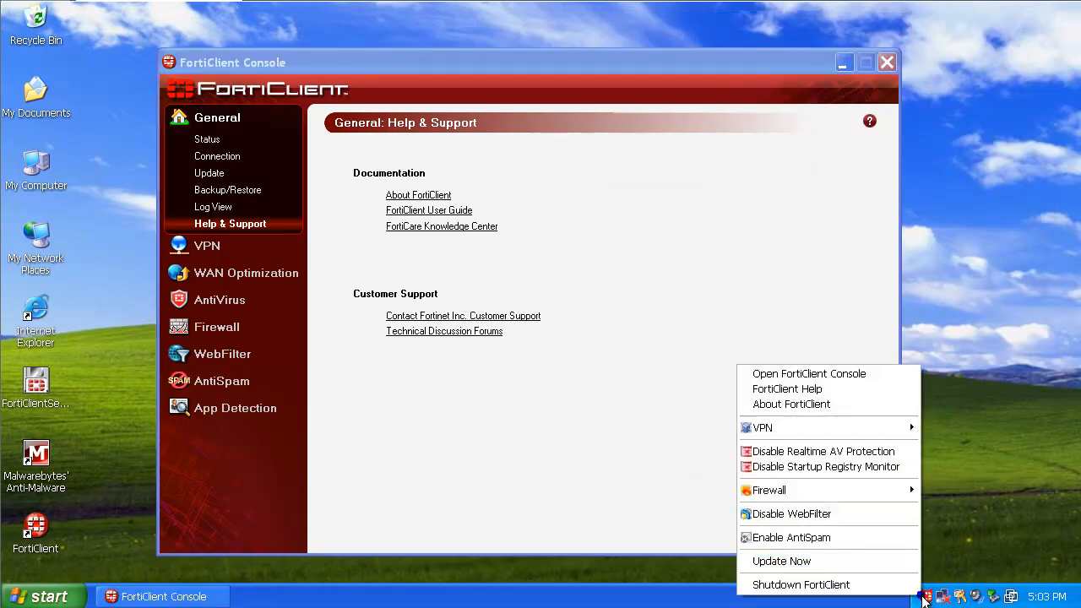
mouse_move(859, 412)
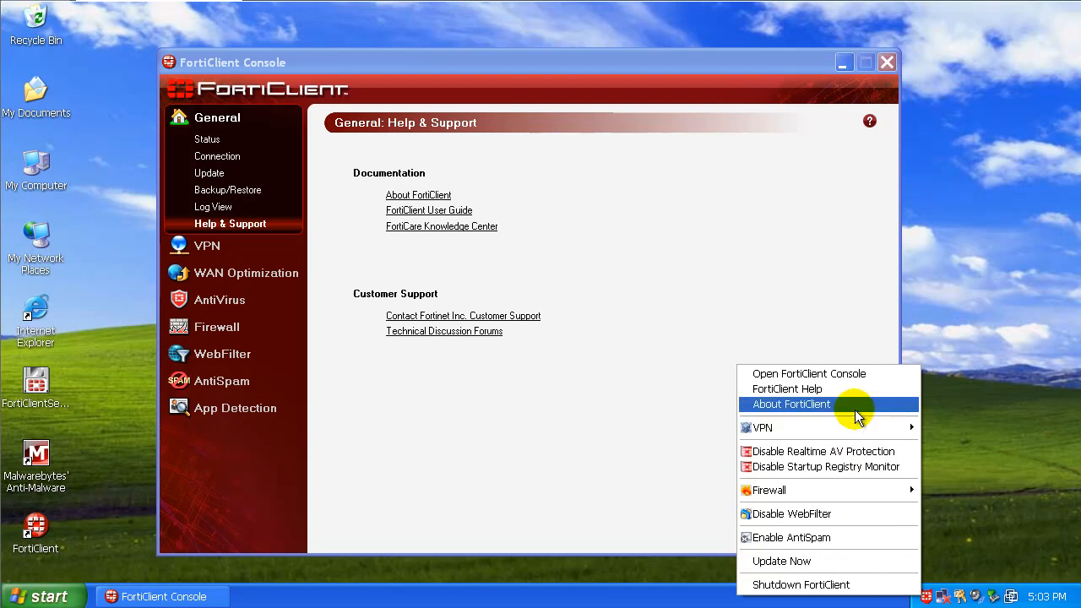
click(791, 404)
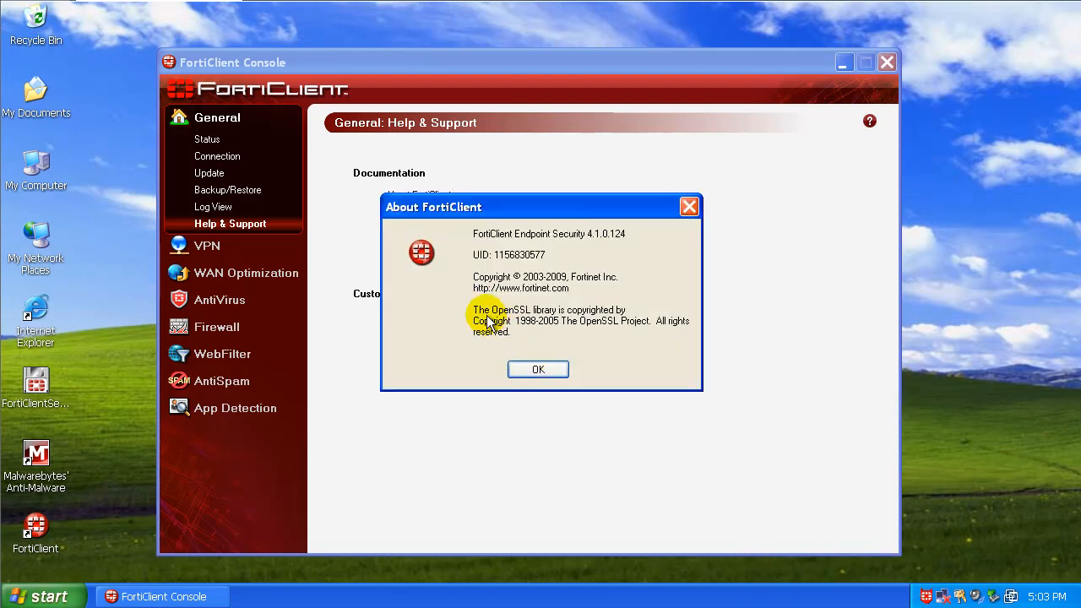
mouse_move(565, 353)
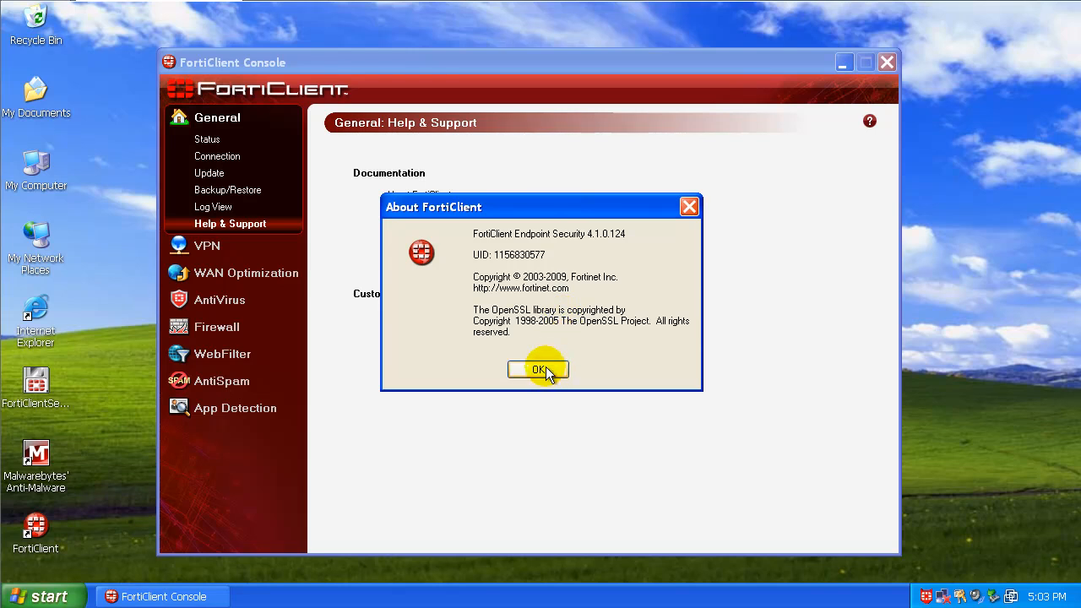
click(538, 370)
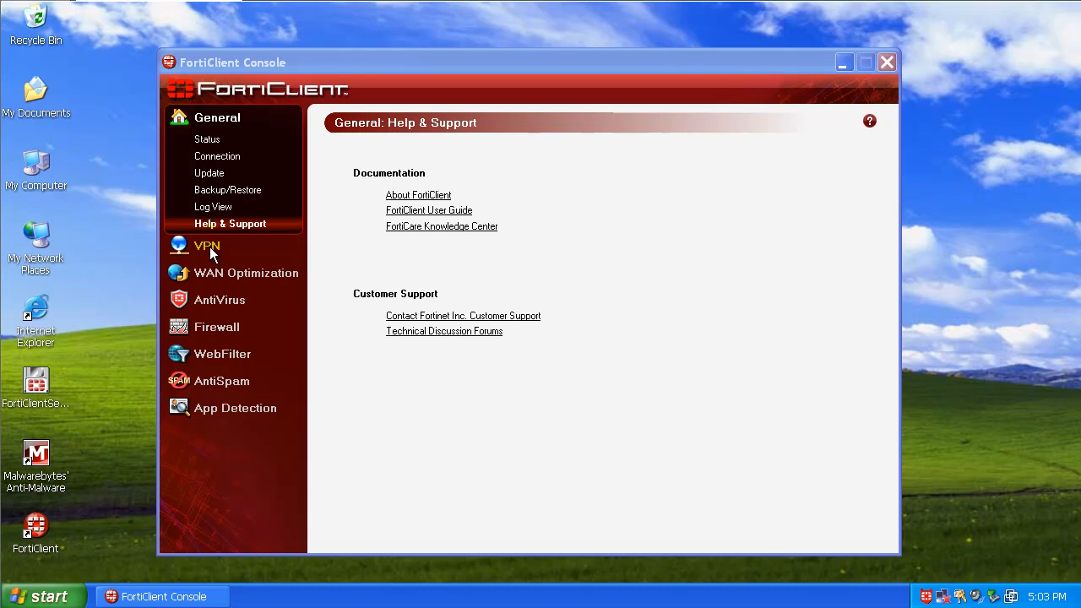
mouse_move(192, 290)
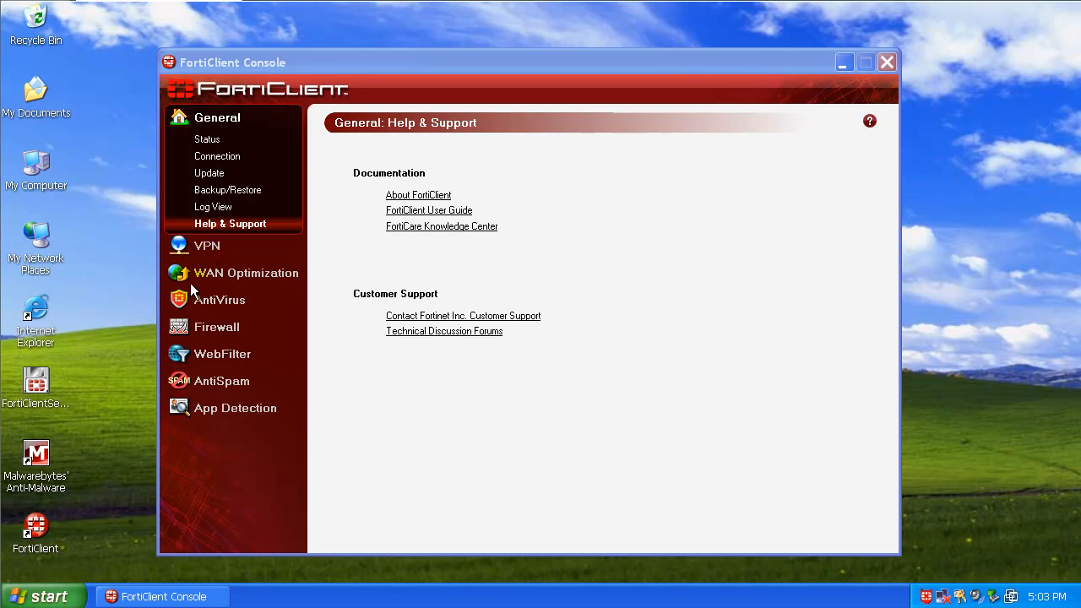
mouse_move(32, 482)
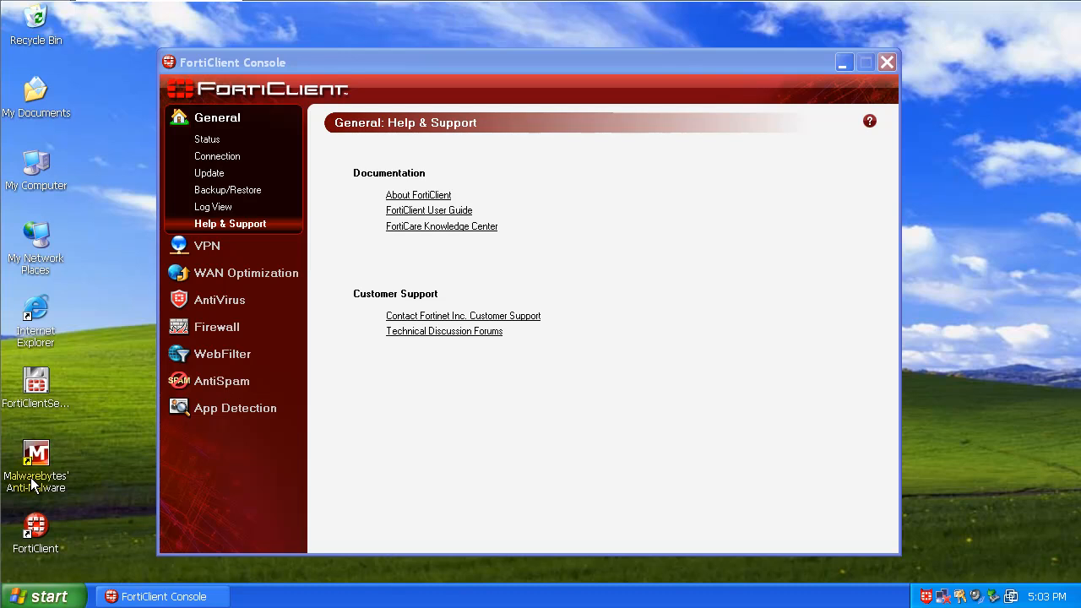
mouse_move(247, 436)
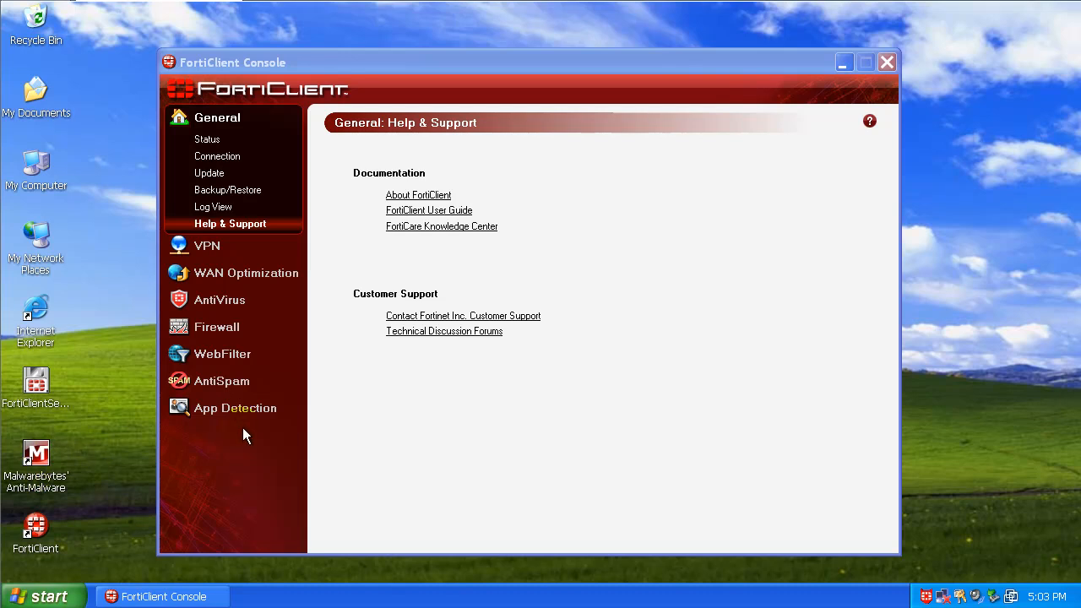
mouse_move(402, 421)
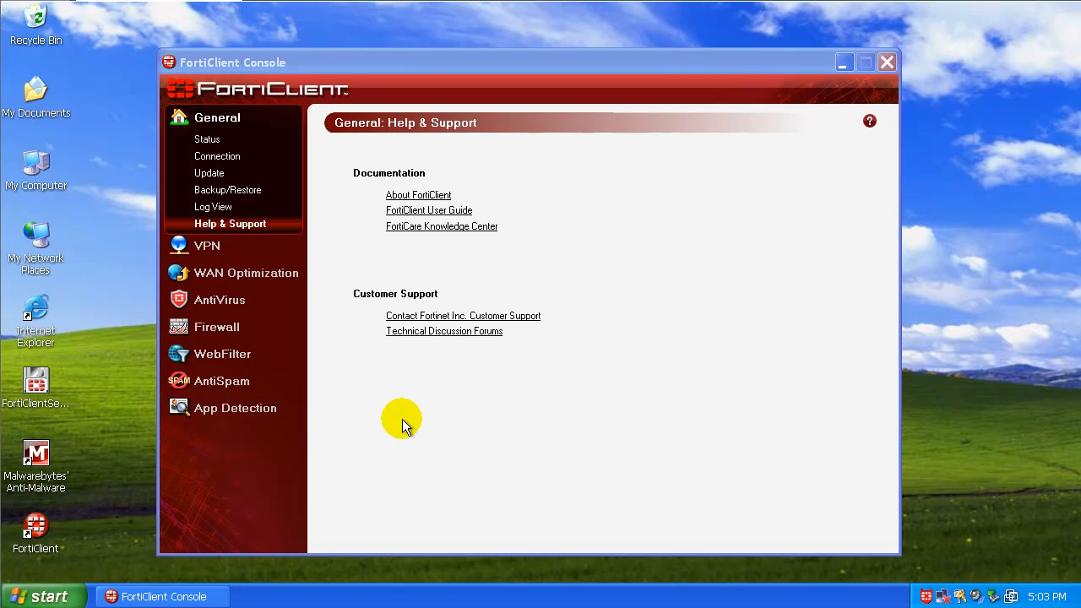
mouse_move(290, 328)
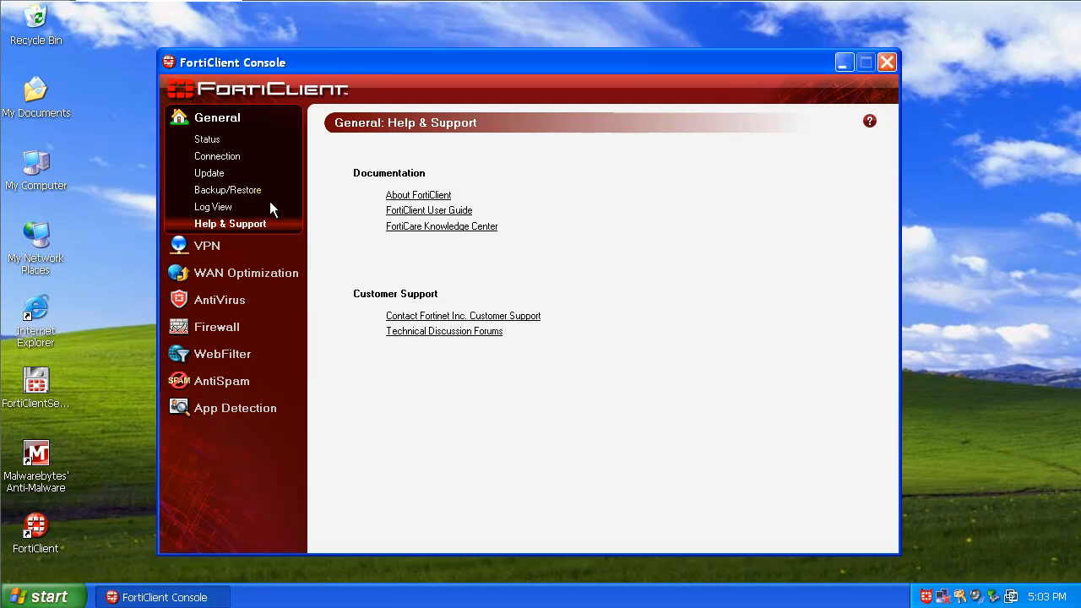
mouse_move(260, 166)
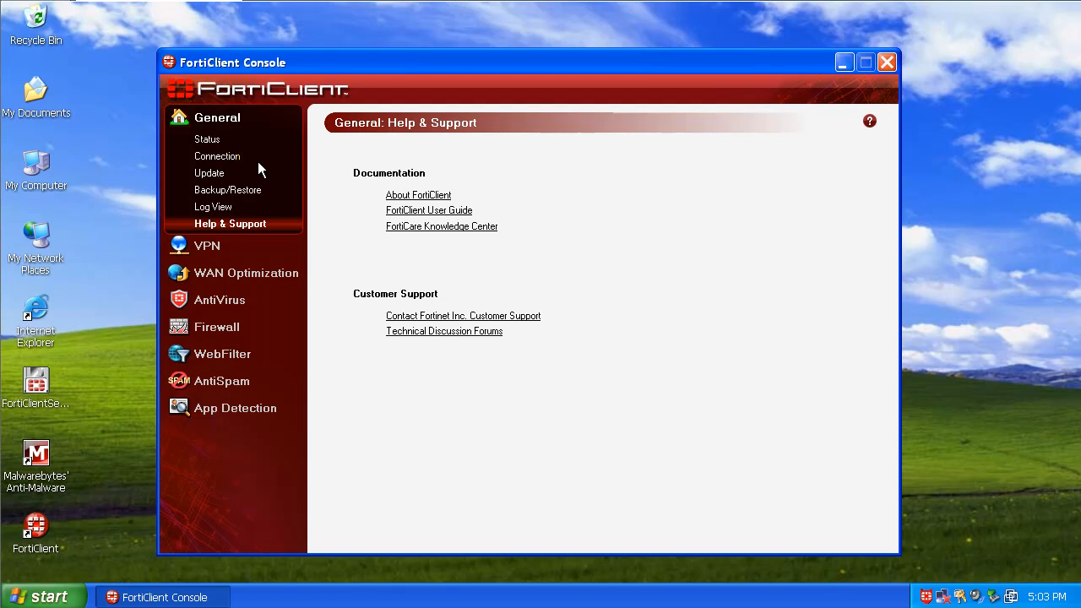
mouse_move(236, 301)
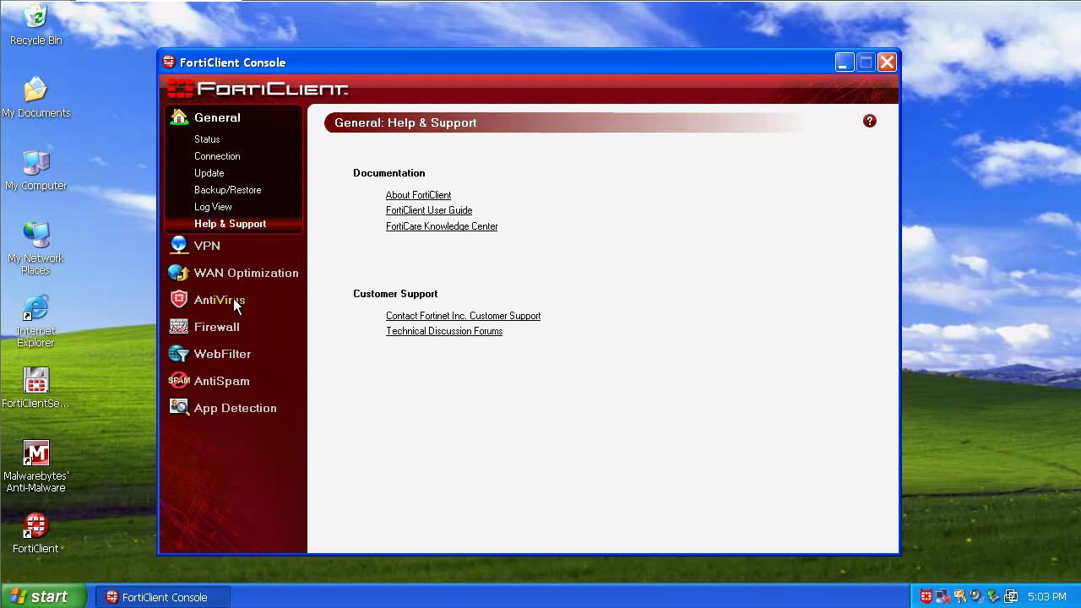
- Close the FortiClient Console window, leaving the desktop
click(887, 61)
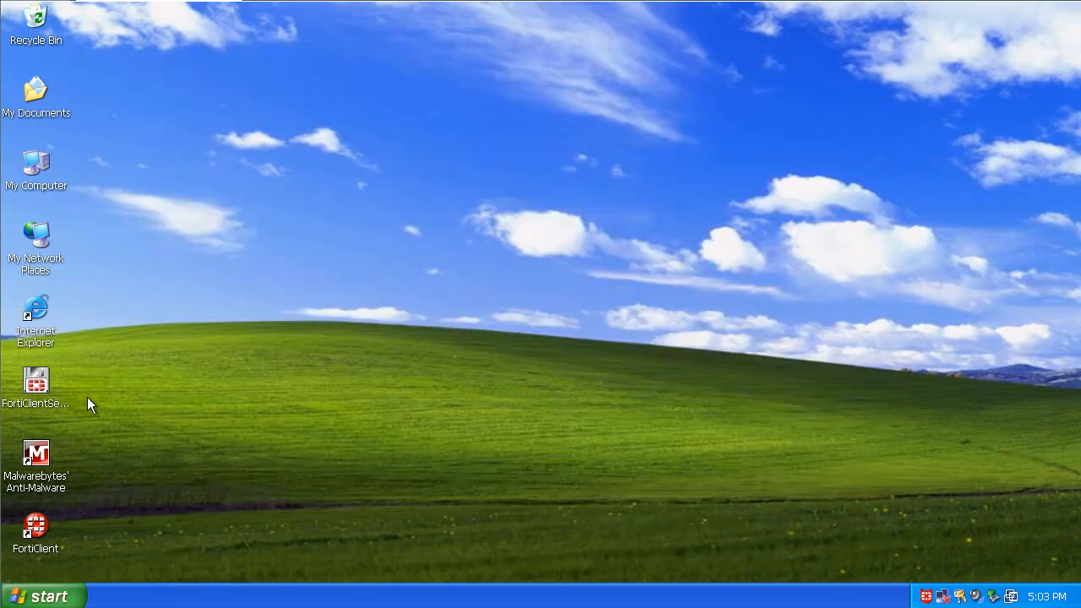
double_click(35, 318)
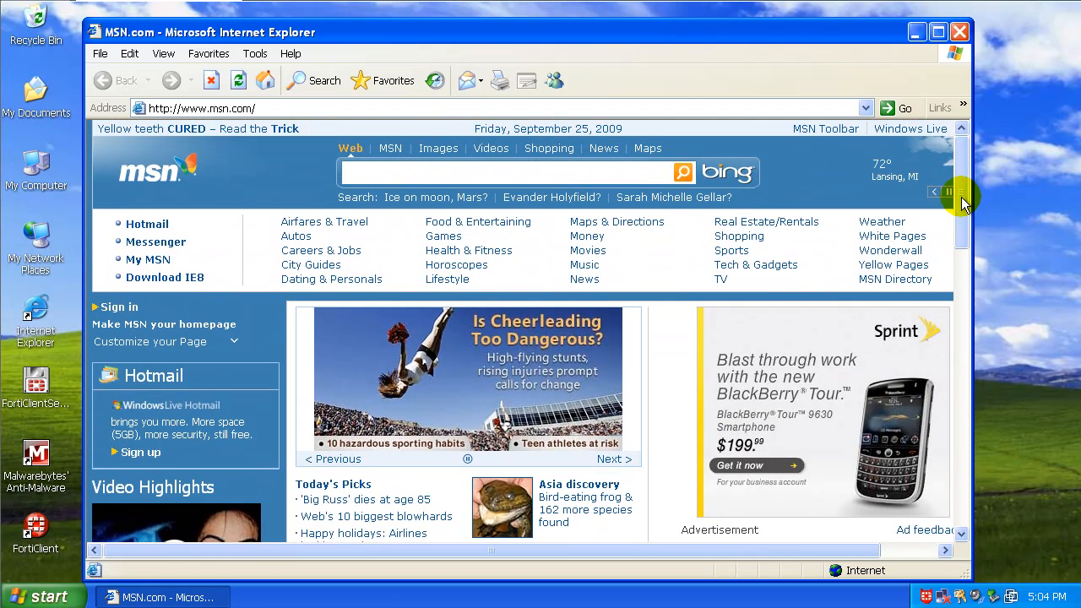
scroll(down, 3)
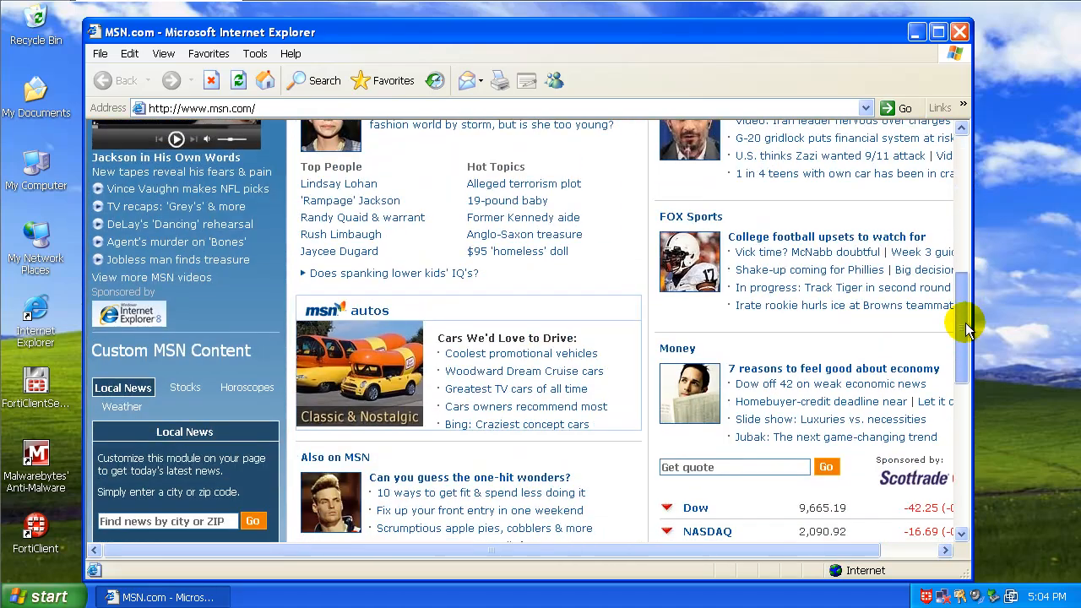
scroll(down, 3)
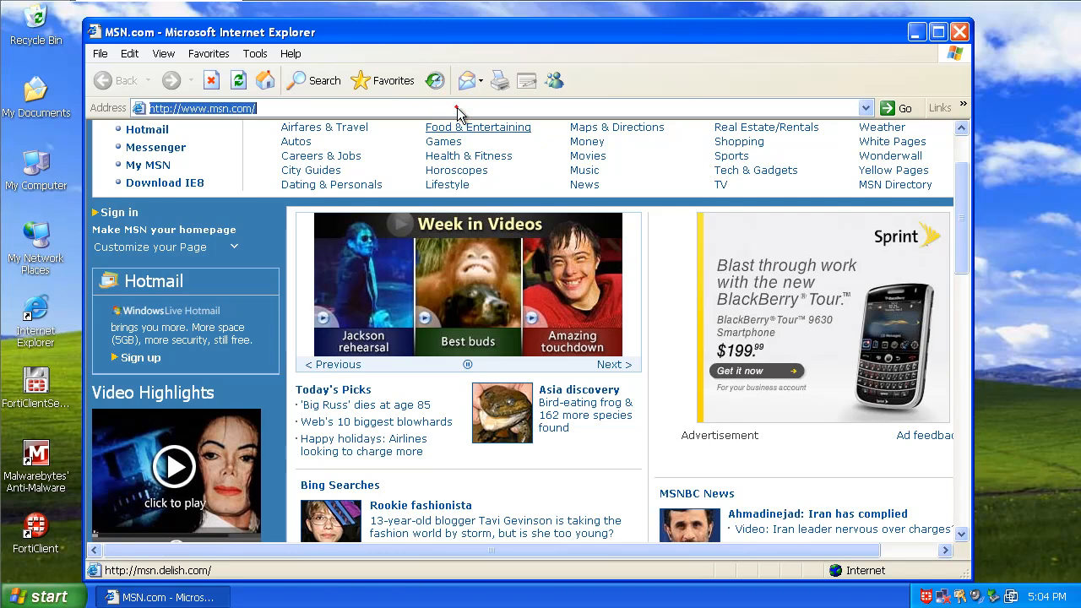
text(googl)
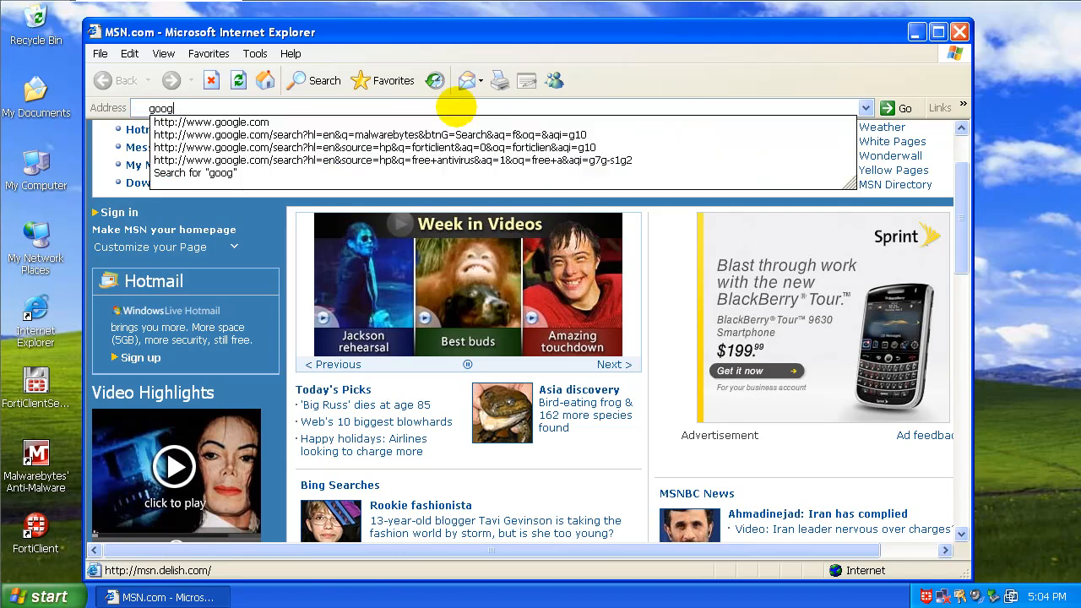
click(212, 122)
text(y)
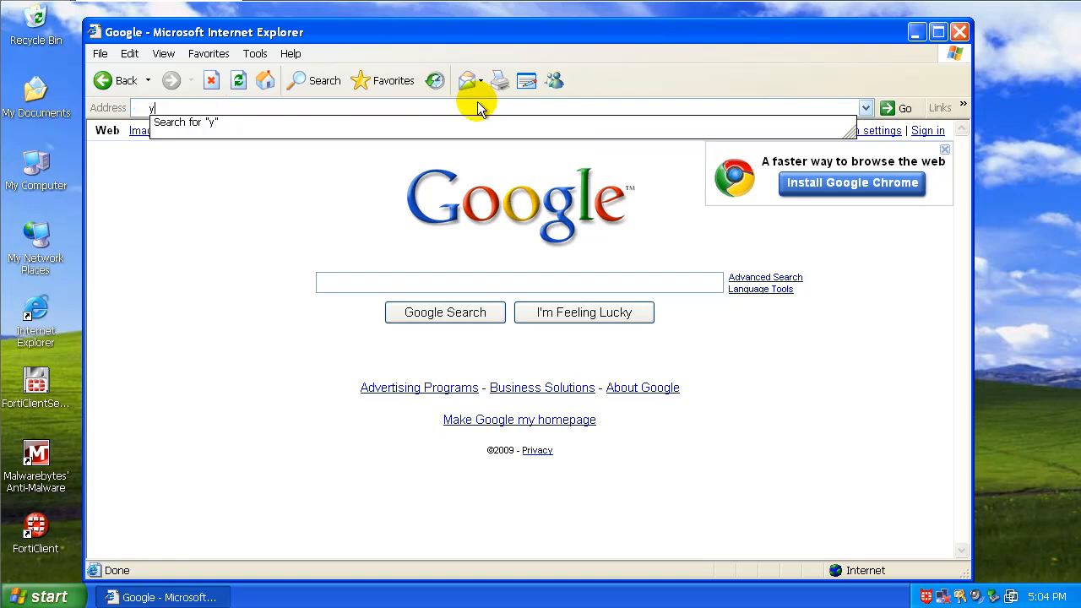
key(Return)
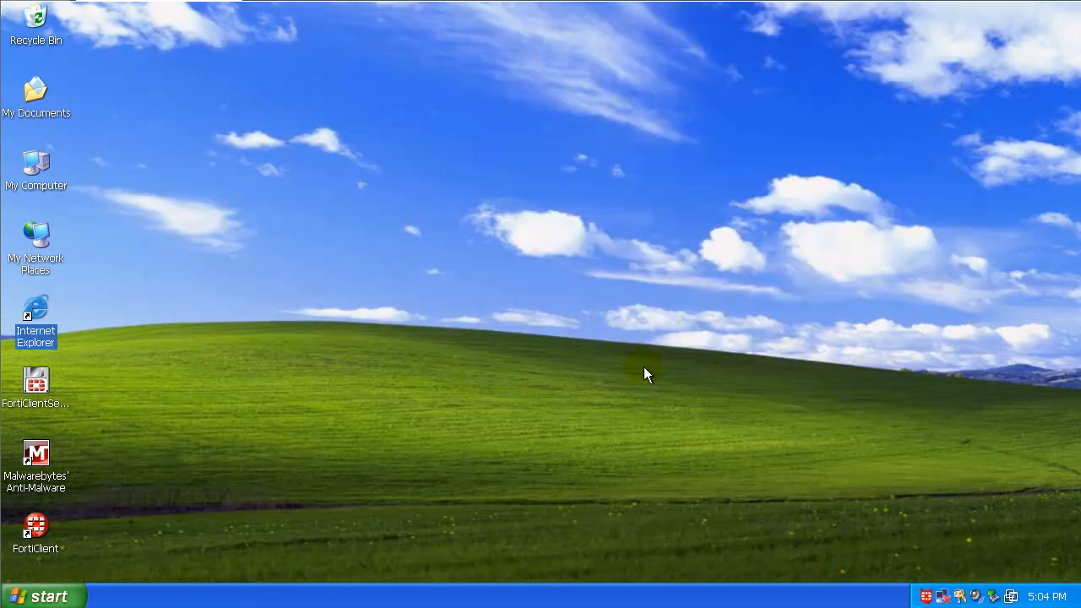
mouse_move(911, 566)
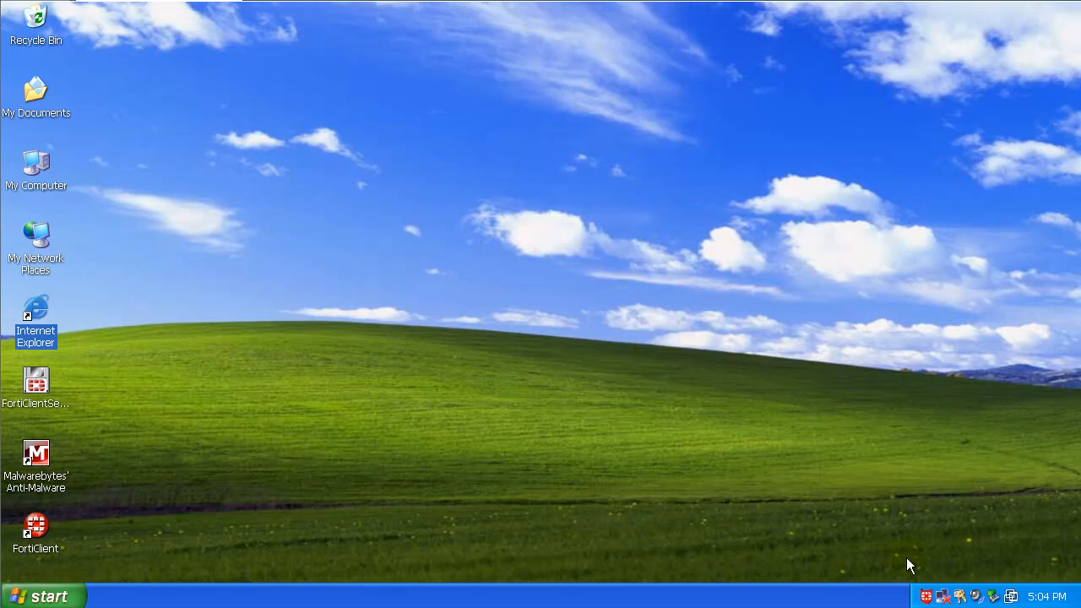
mouse_move(926, 597)
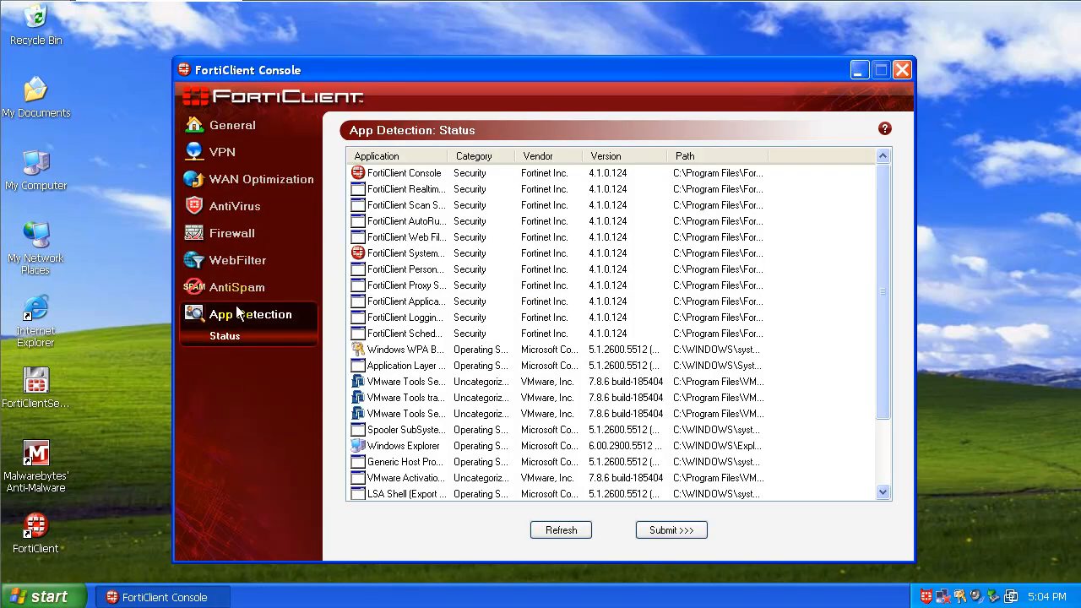
- Show the WebFilter settings page, password-protected under the default global profile
click(237, 260)
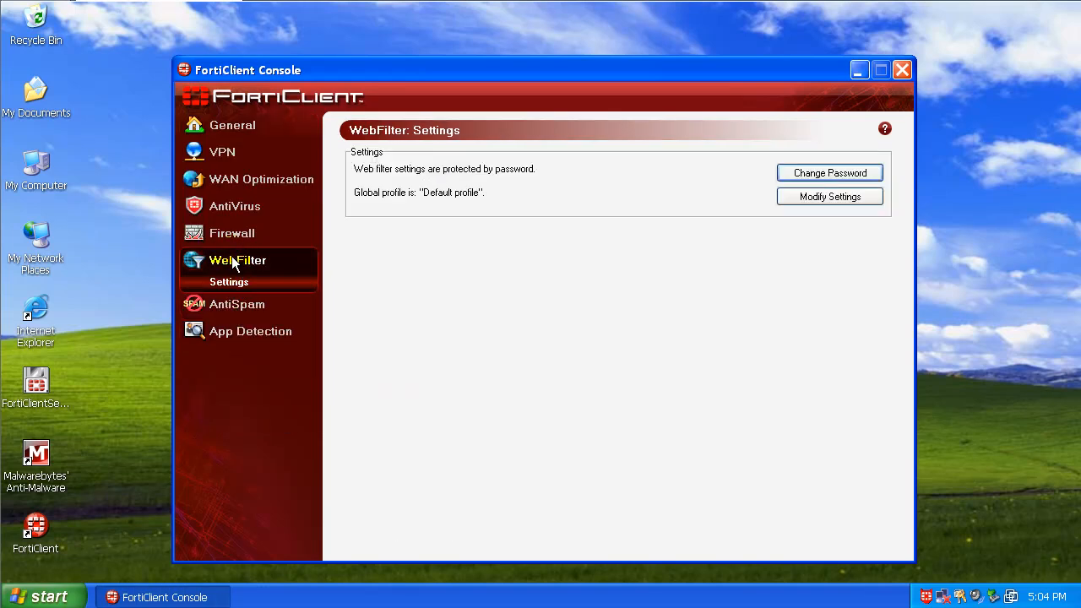
mouse_move(708, 201)
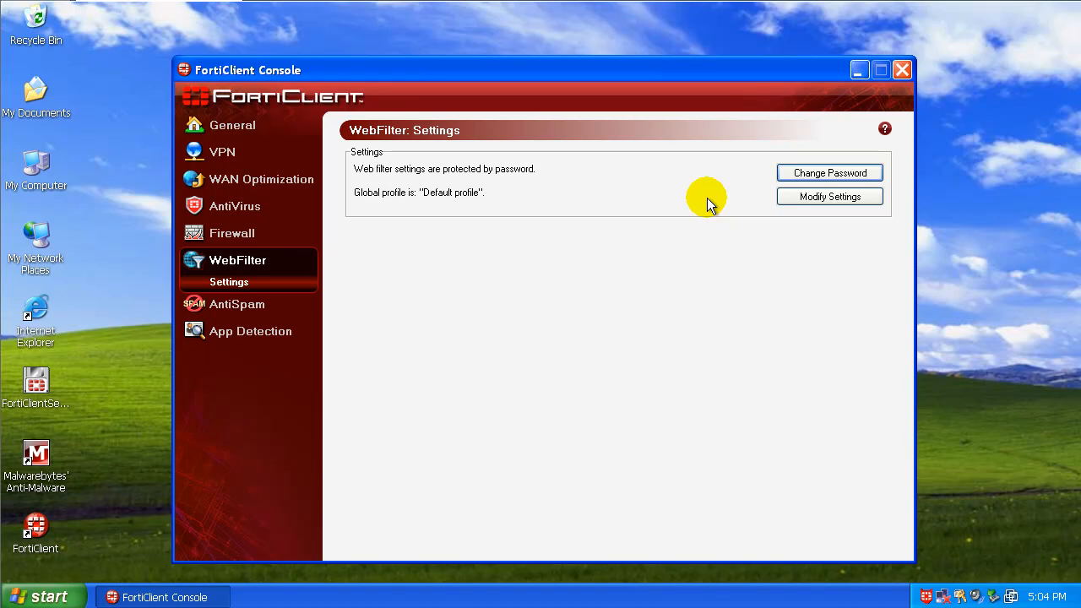
mouse_move(707, 268)
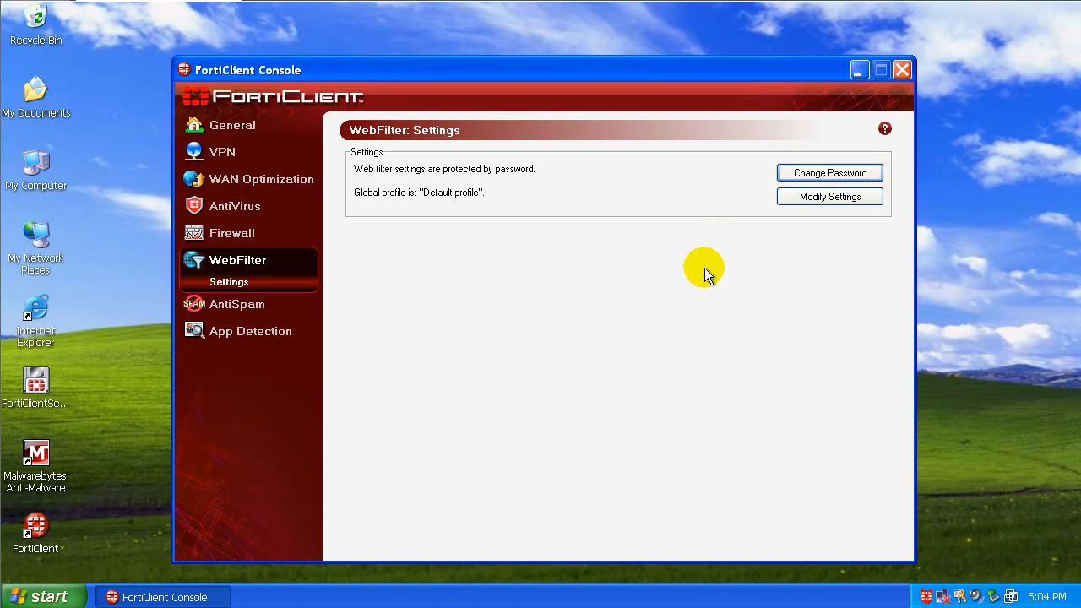